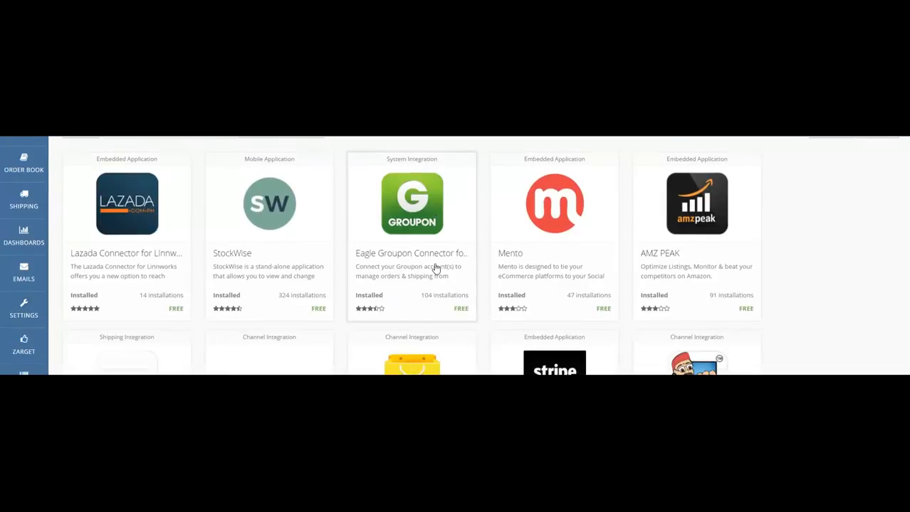
- Find Linn POS in the Application Store and view its £50 monthly plan and developer contacts
scroll("down", 3)
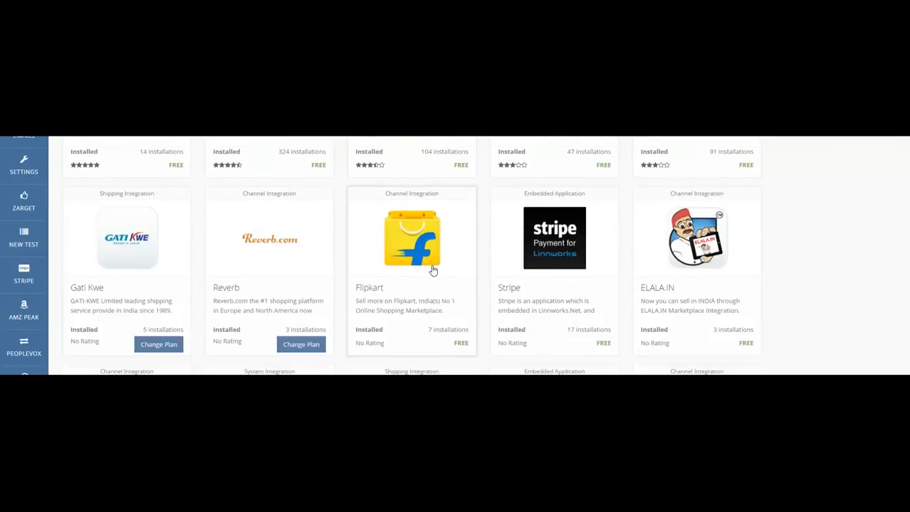
scroll("down", 3)
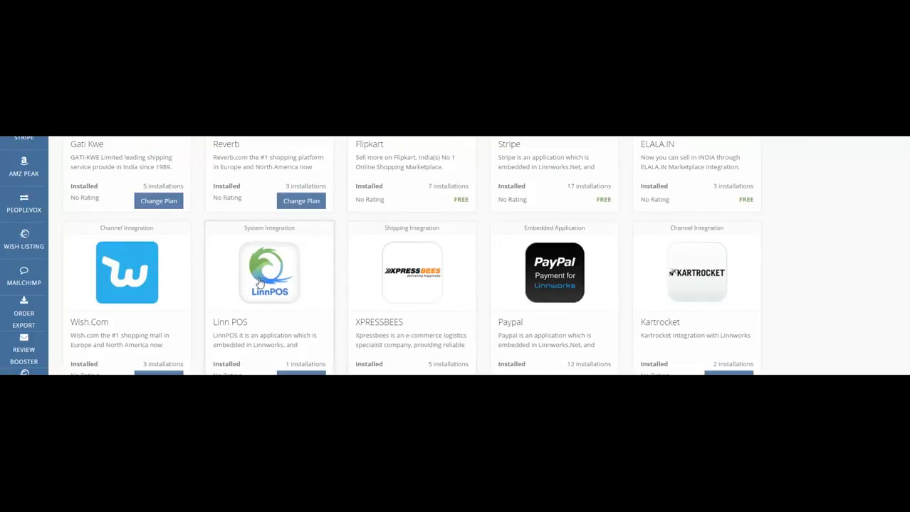
left_click(269, 273)
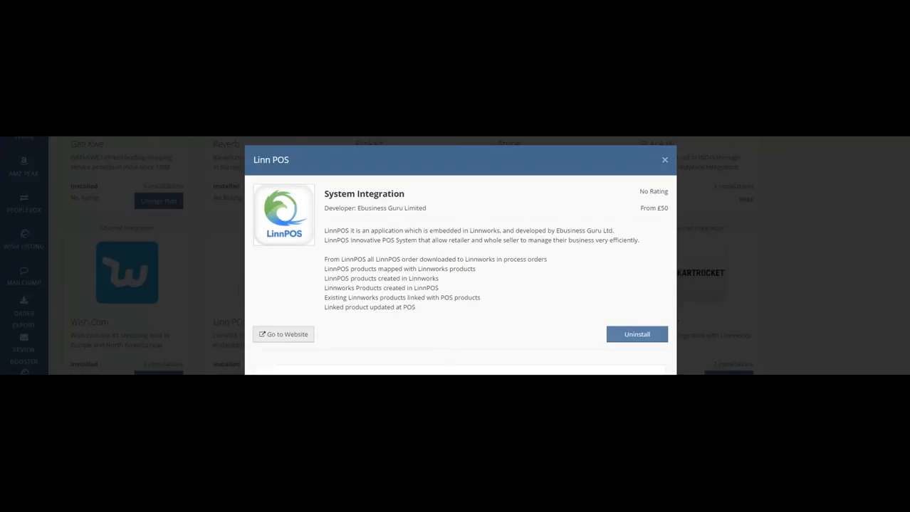
left_click(636, 334)
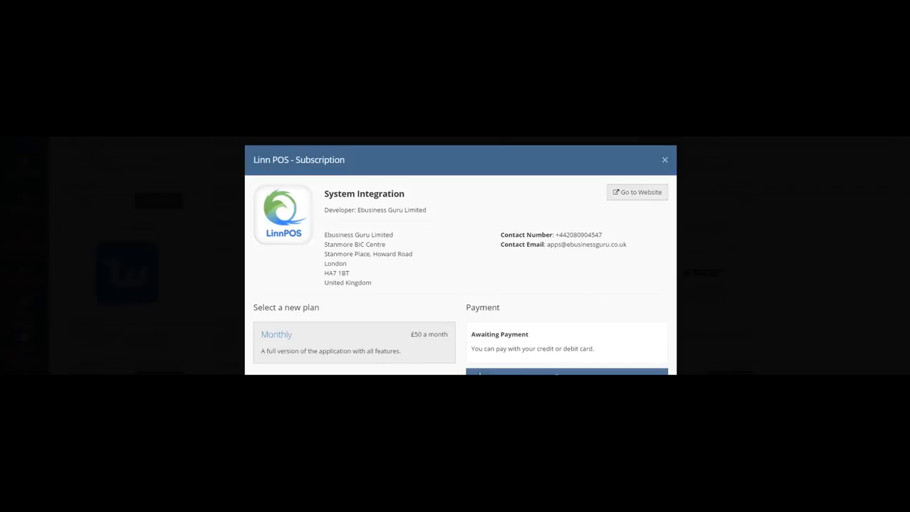
- Close the subscription dialog and launch Linn POS to its Ebg Retail Demo connection page
left_click(565, 373)
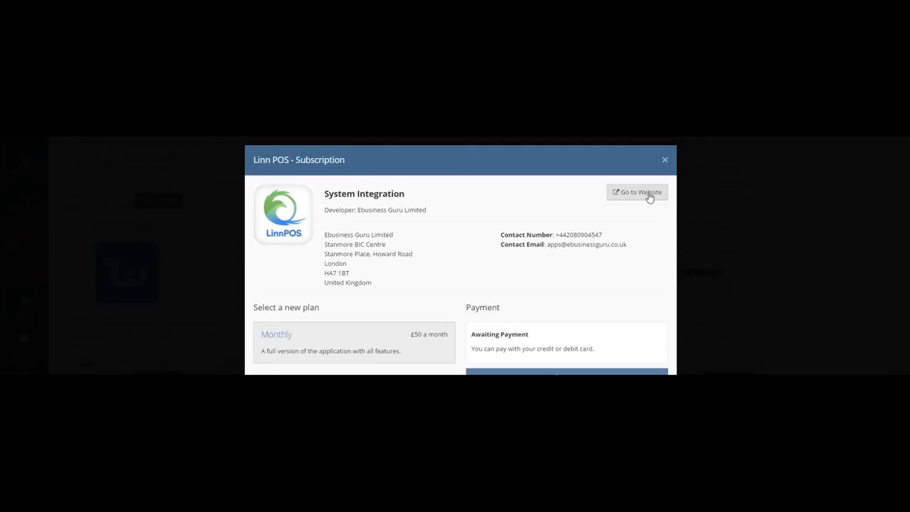
left_click(636, 192)
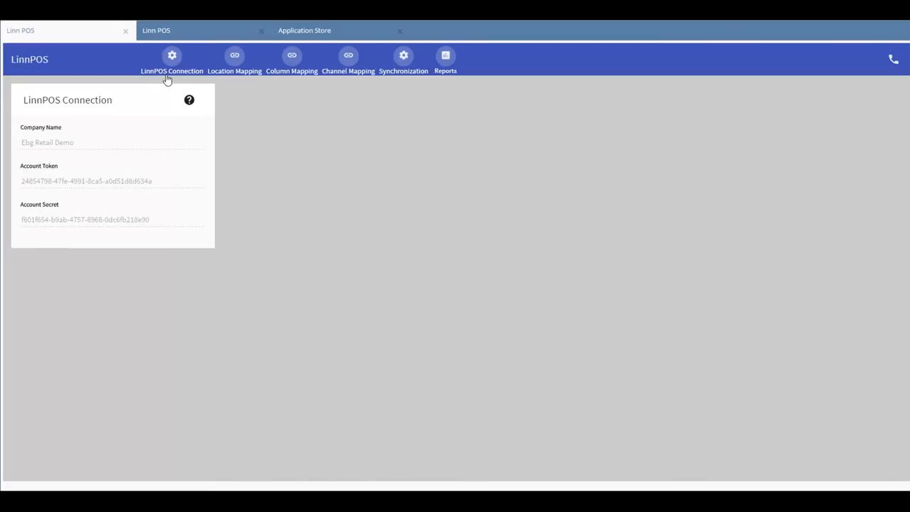
mouse_move(234, 56)
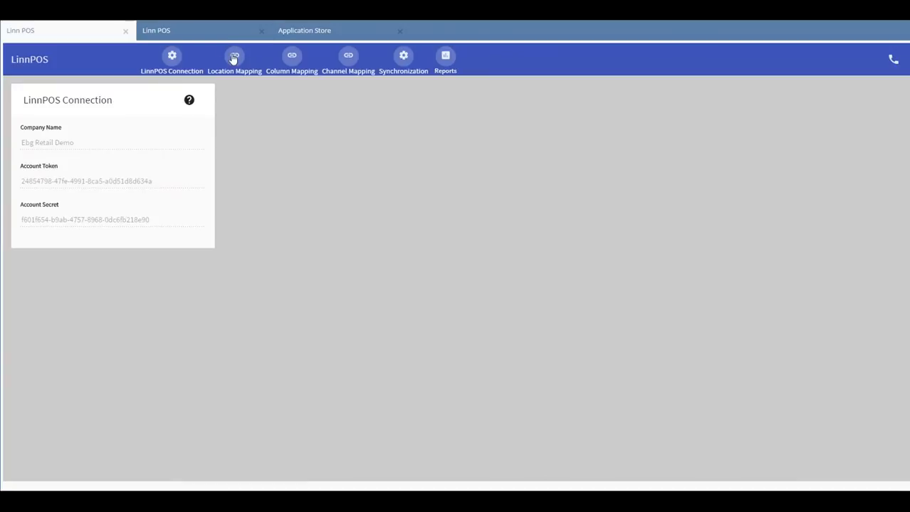
- Review the order download locations in Location Mapping, keeping the Default location
left_click(234, 61)
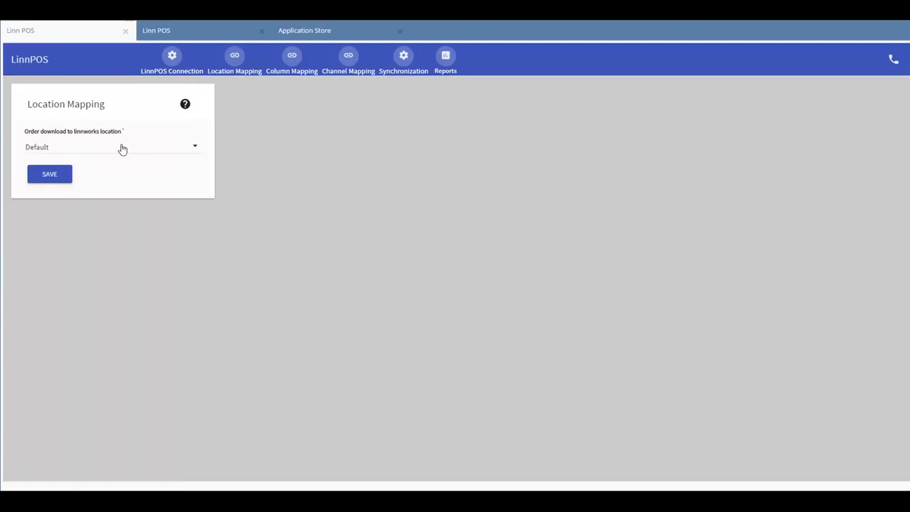
left_click(114, 147)
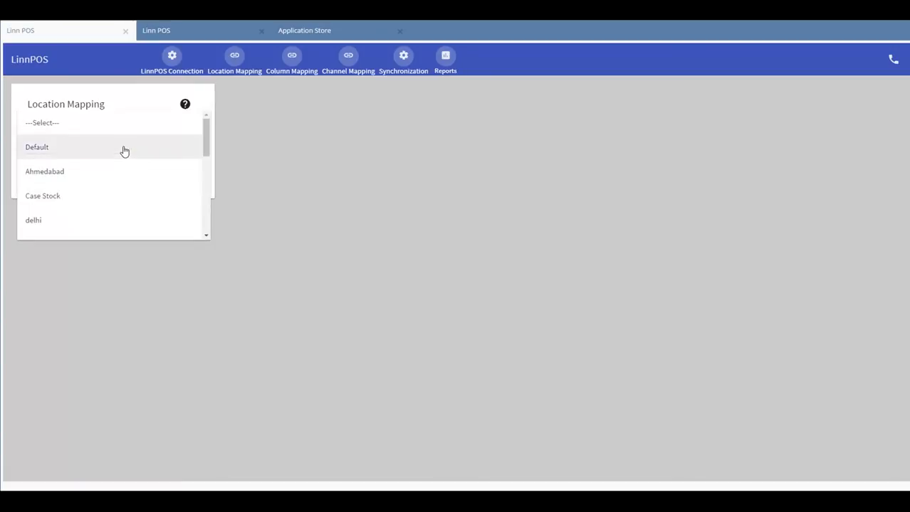
mouse_move(125, 182)
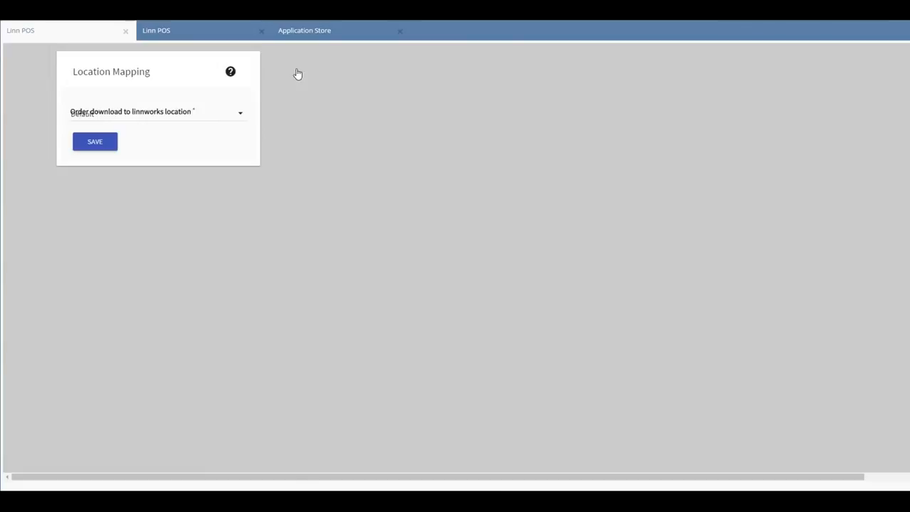
left_click(291, 61)
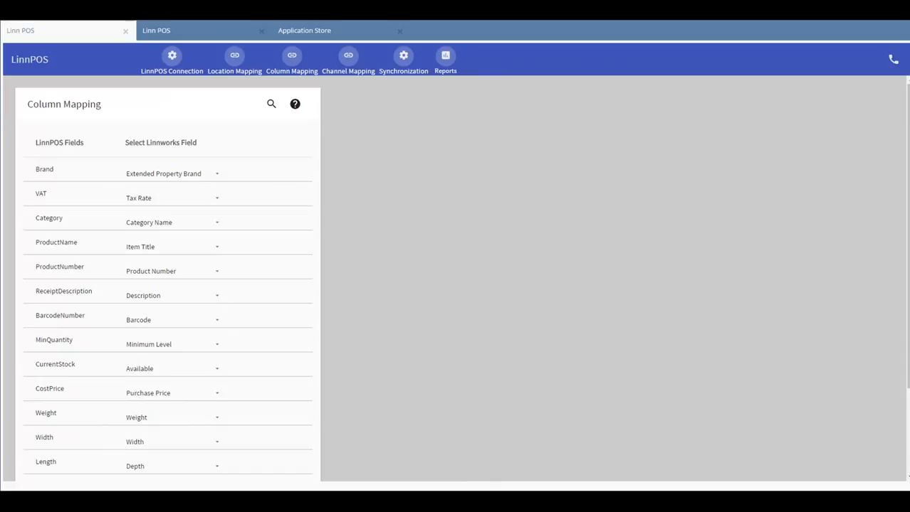
mouse_move(57, 194)
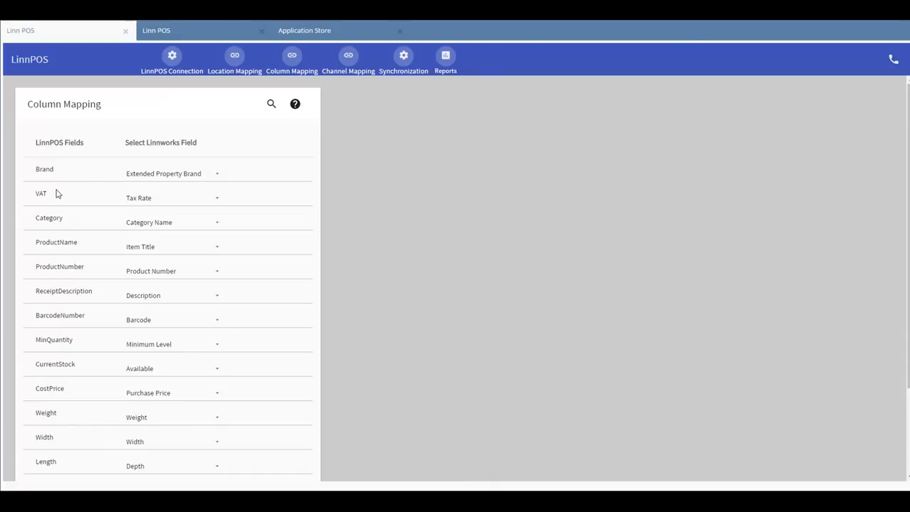
mouse_move(150, 201)
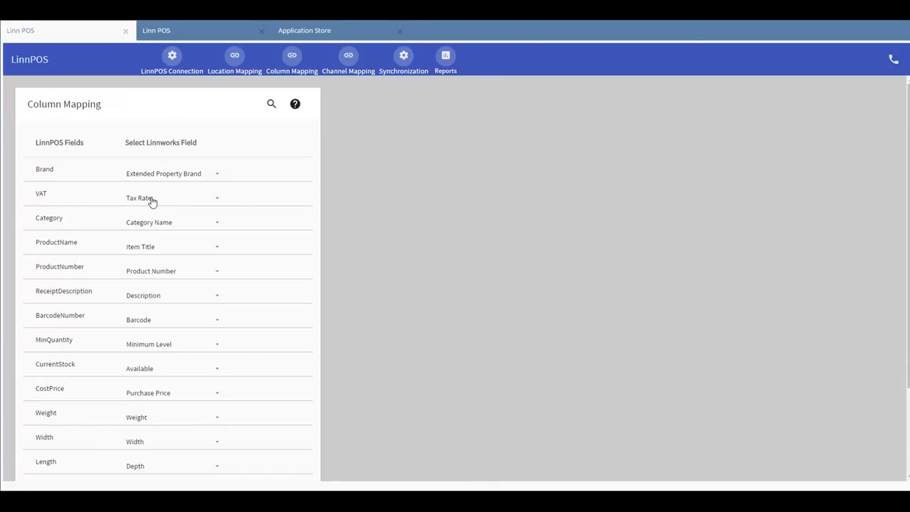
- Save the LinnPOS field mappings, such as VAT to Tax Rate and Length to Depth
left_click(171, 198)
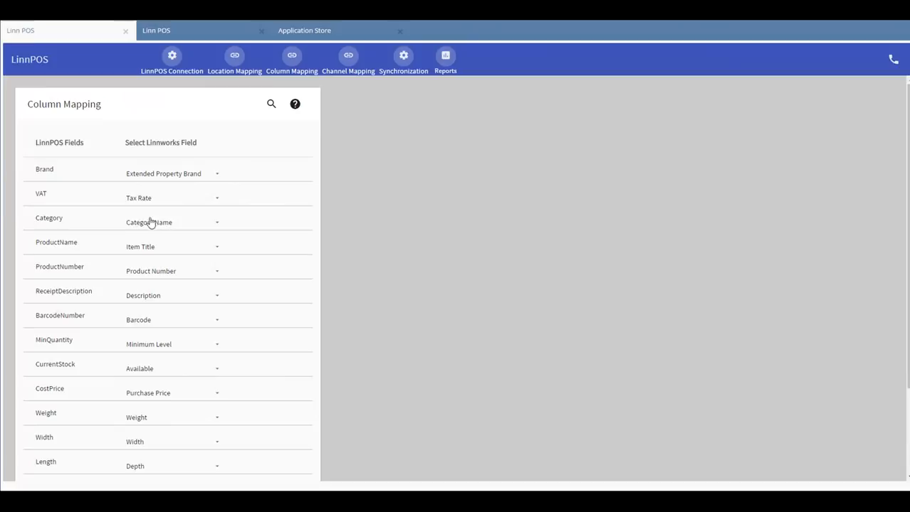
mouse_move(121, 198)
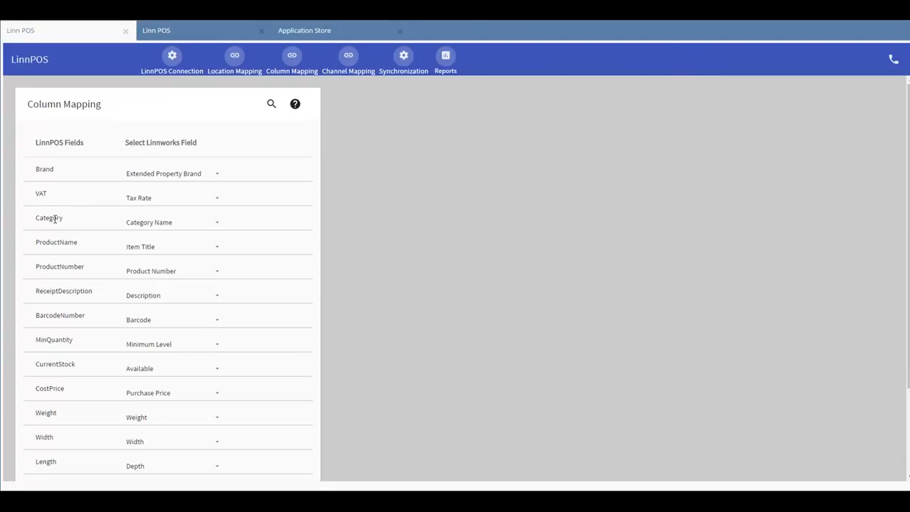
mouse_move(164, 232)
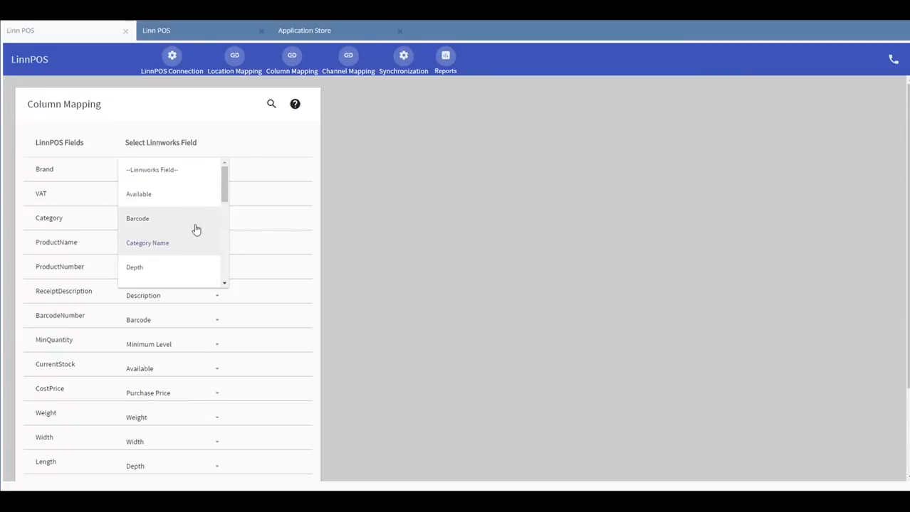
mouse_move(192, 199)
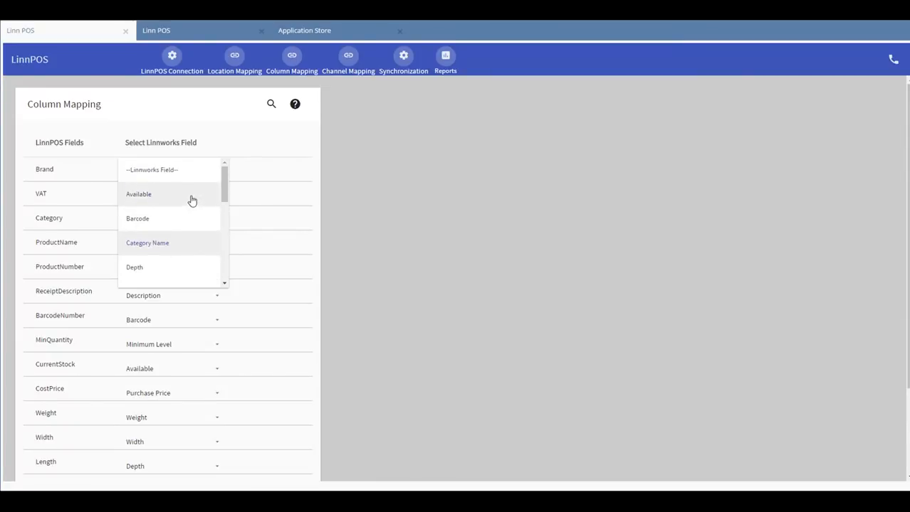
mouse_move(239, 235)
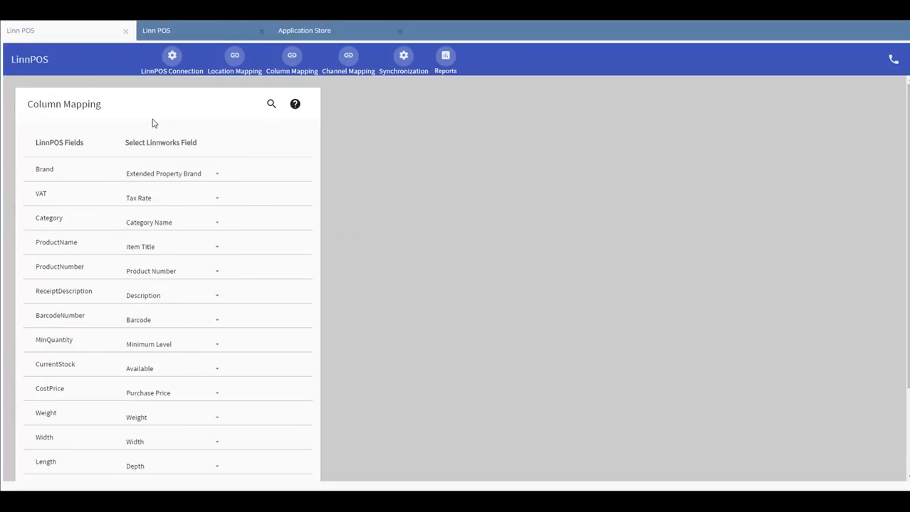
scroll("down", 3)
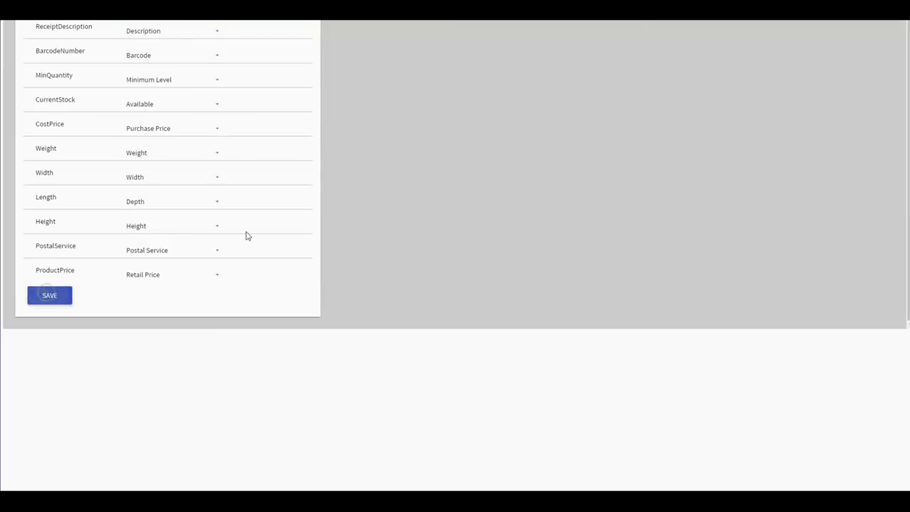
left_click(49, 295)
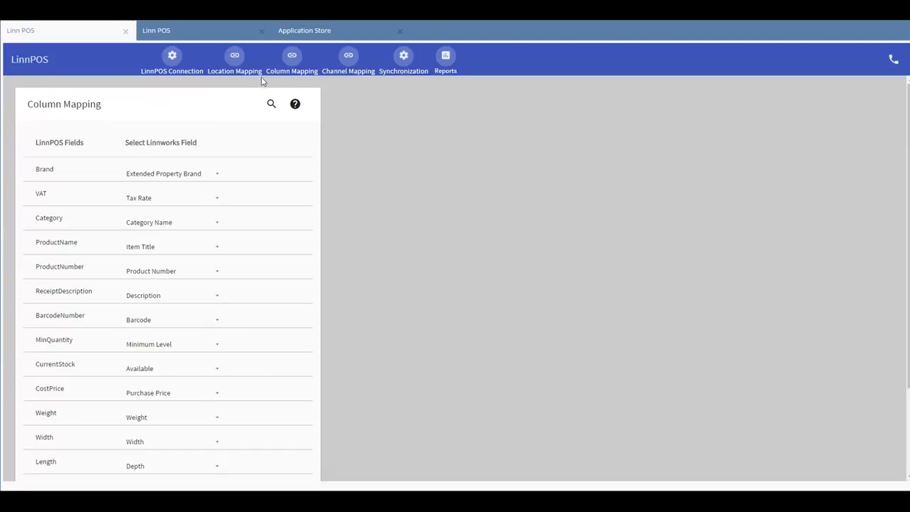
mouse_move(349, 57)
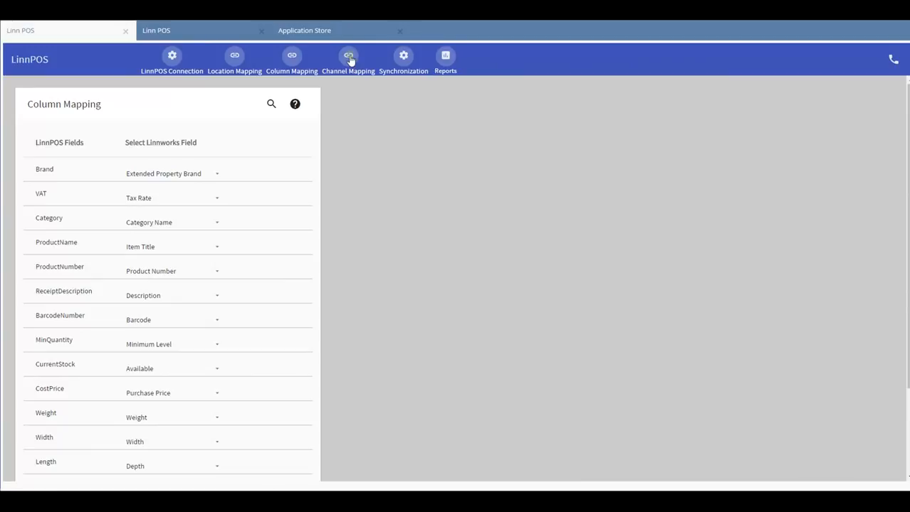
left_click(348, 63)
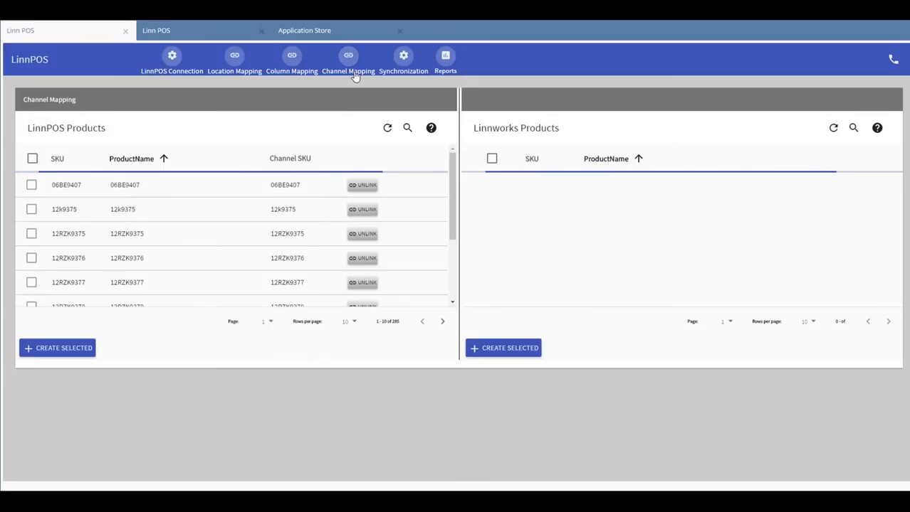
mouse_move(329, 84)
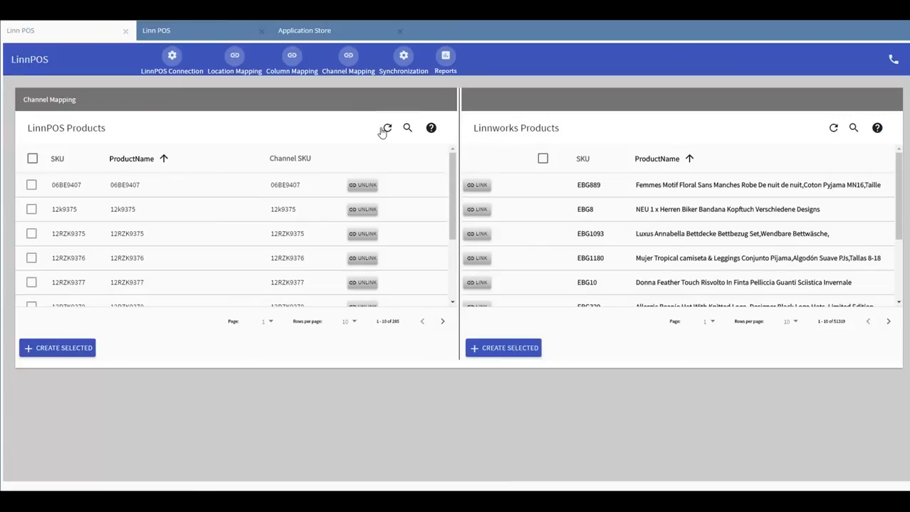
mouse_move(488, 241)
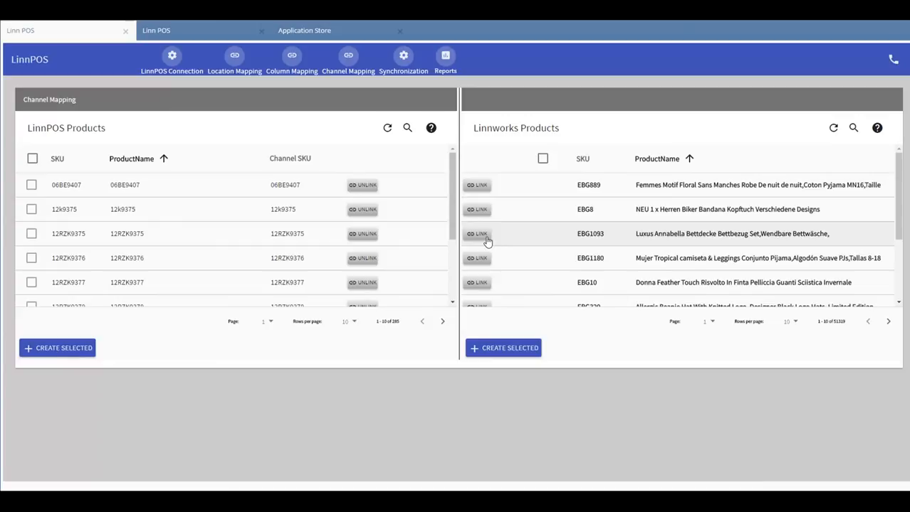
mouse_move(488, 291)
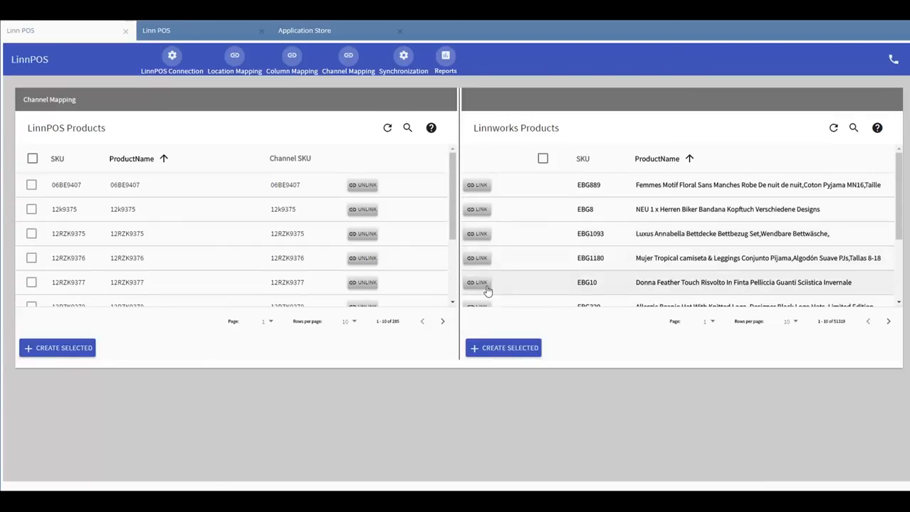
mouse_move(585, 316)
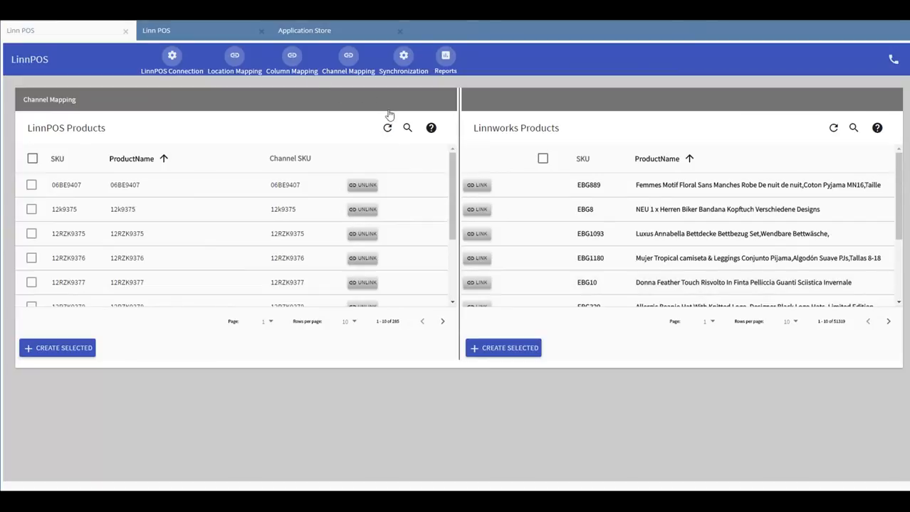
mouse_move(388, 131)
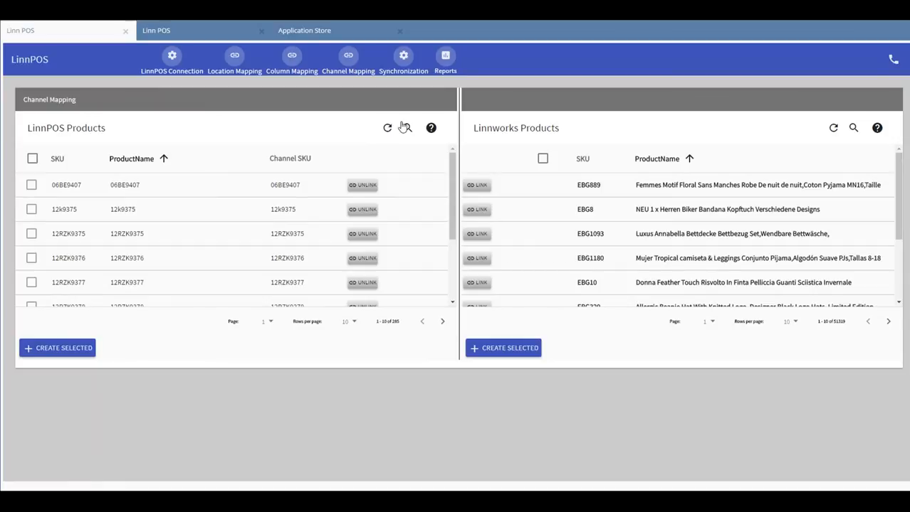
- Search the mapped channel products for '06be' to show only product 06BE9407
left_click(404, 128)
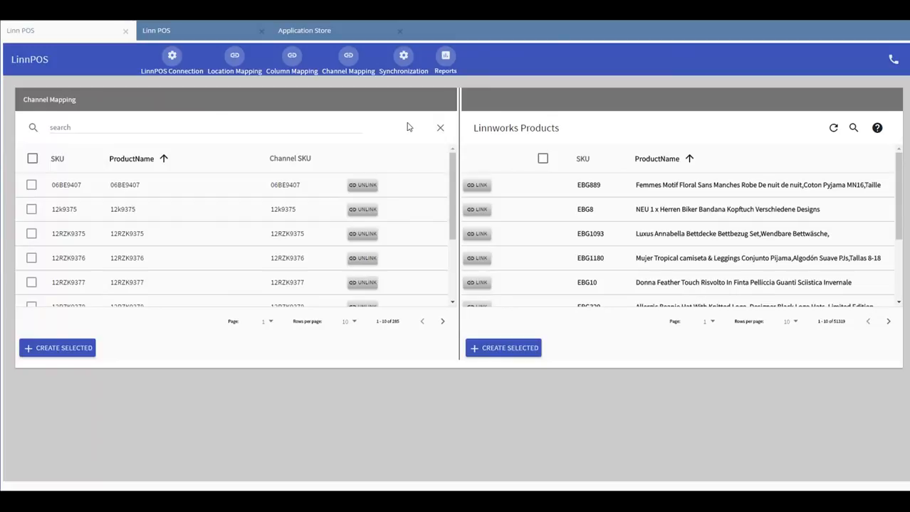
left_click(205, 127)
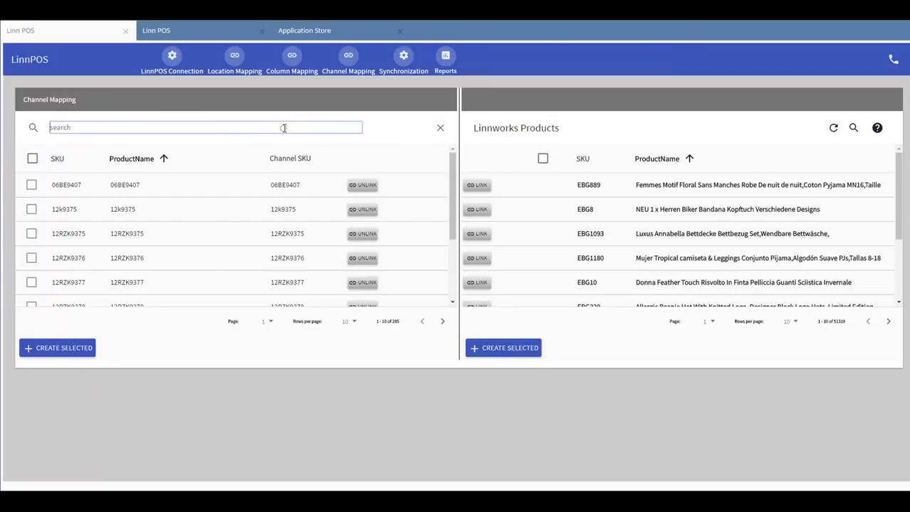
type("06be")
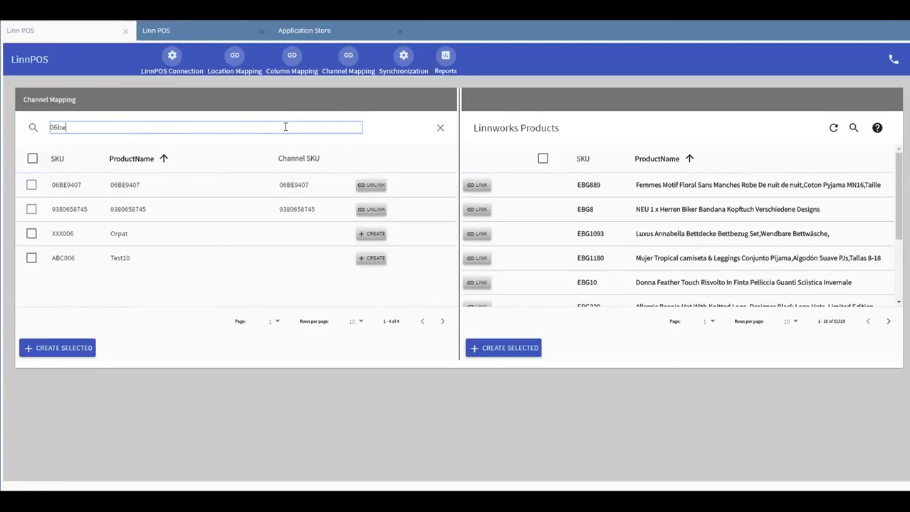
type("06be")
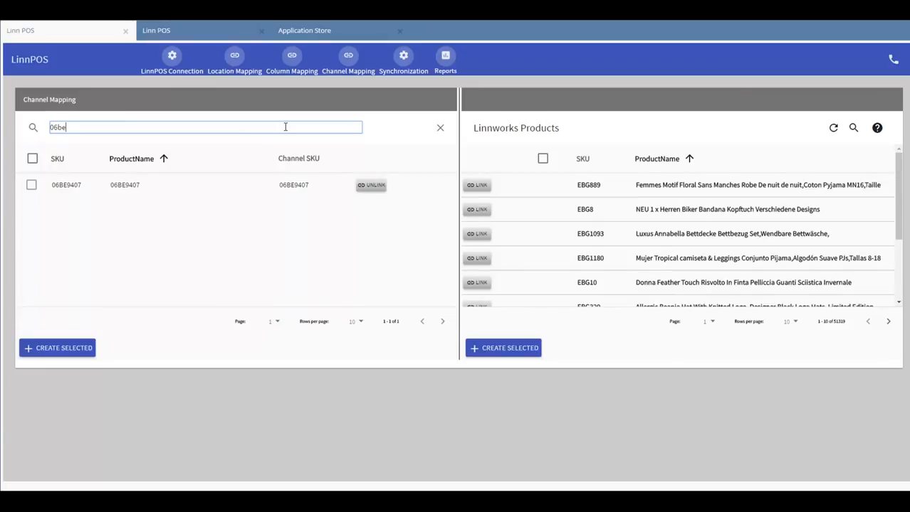
mouse_move(376, 72)
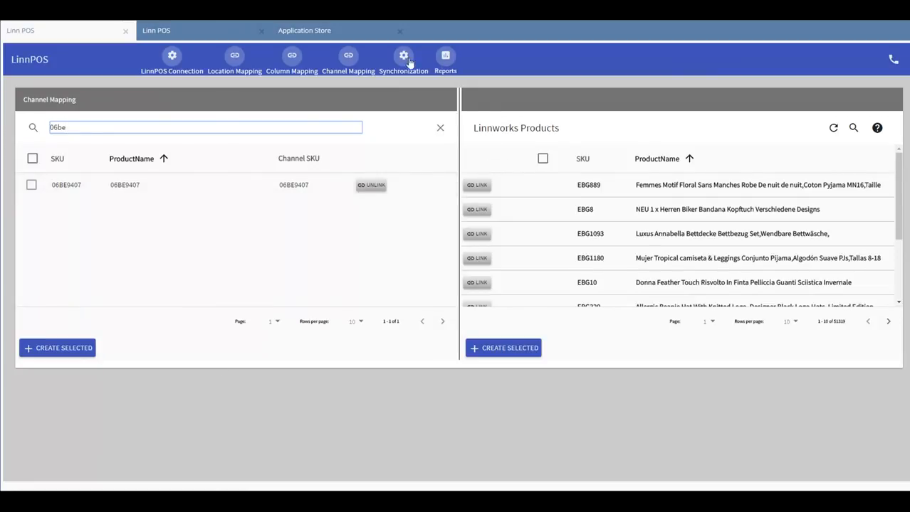
- Open the Synchronization page listing hourly, disabled Product Update and Order Sync jobs
left_click(403, 59)
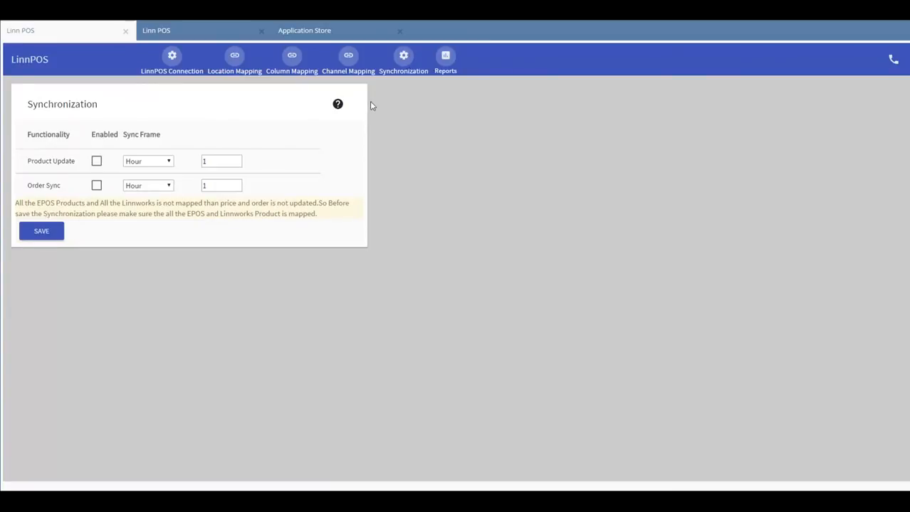
mouse_move(375, 123)
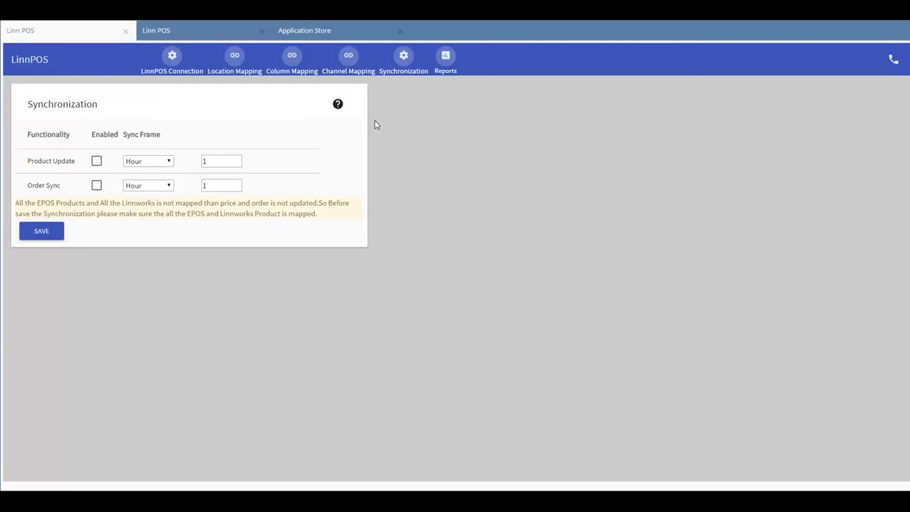
mouse_move(381, 121)
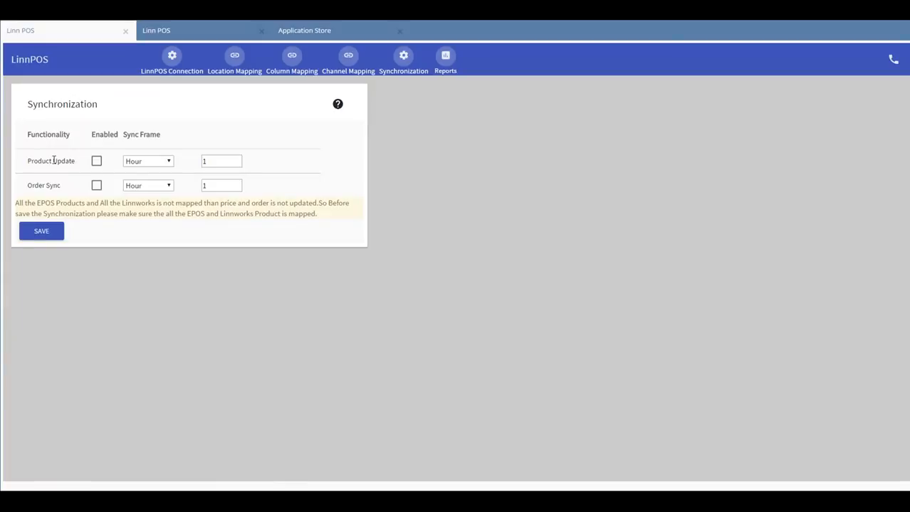
mouse_move(46, 184)
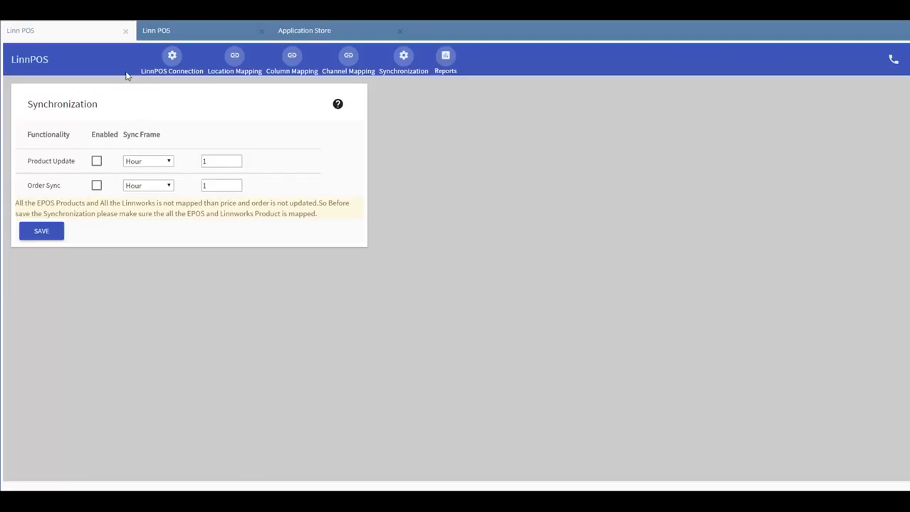
mouse_move(116, 88)
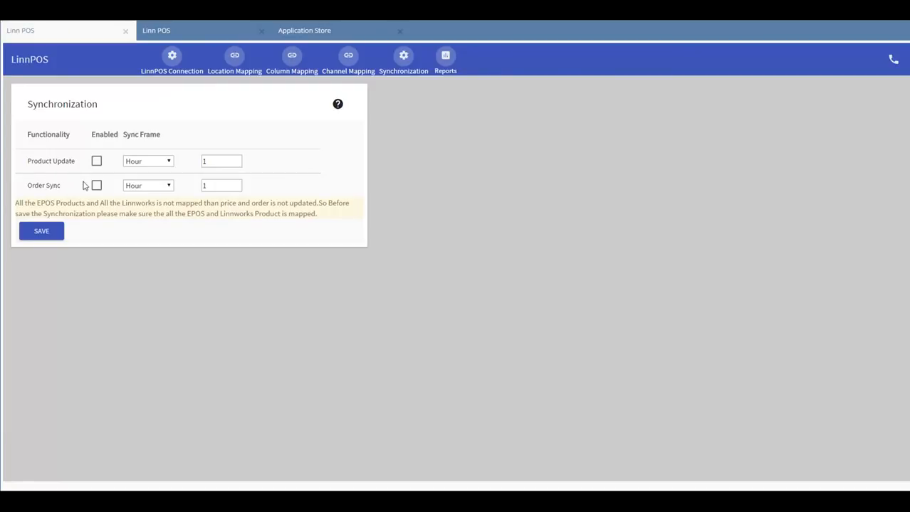
- Enable Product Update every 8 minutes and Order Sync every 3 hours, then save
left_click(147, 161)
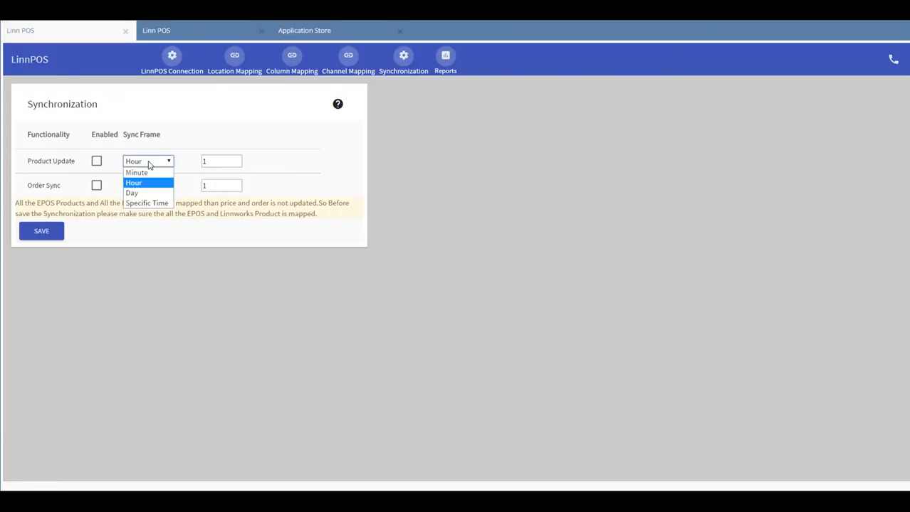
left_click(146, 203)
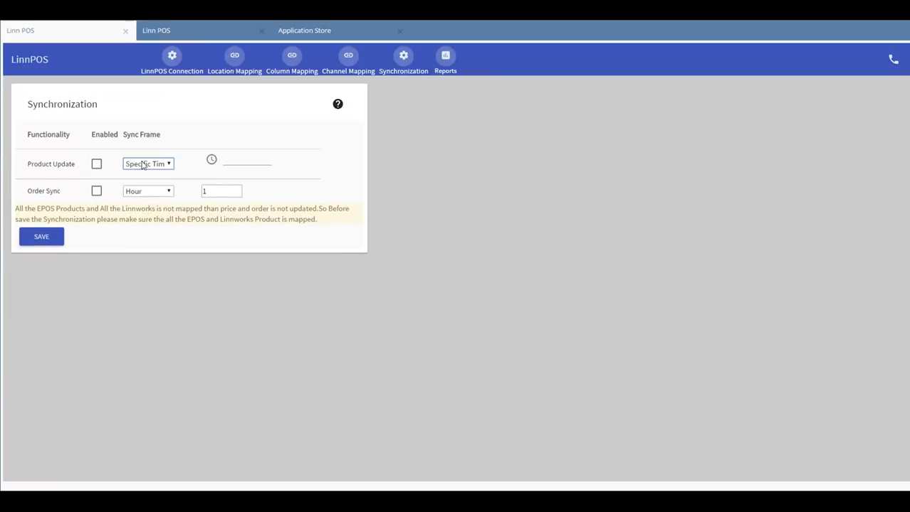
left_click(148, 164)
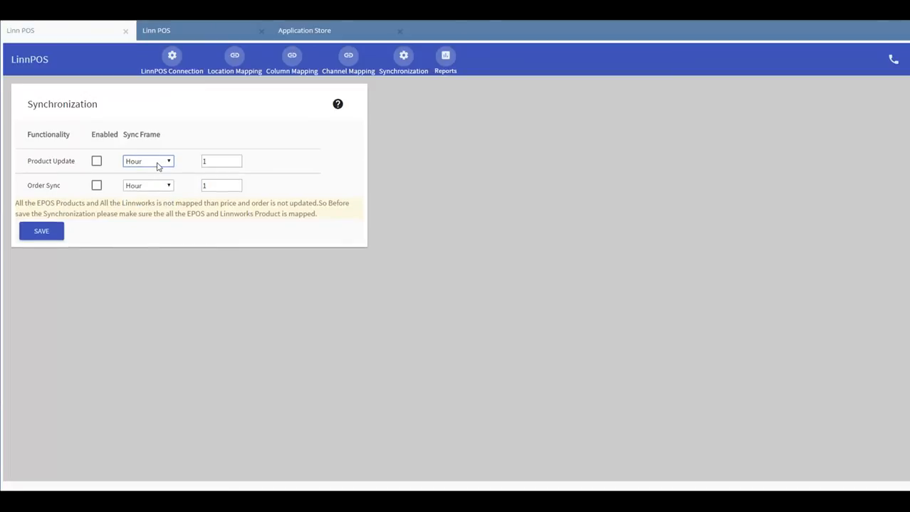
left_click(237, 157)
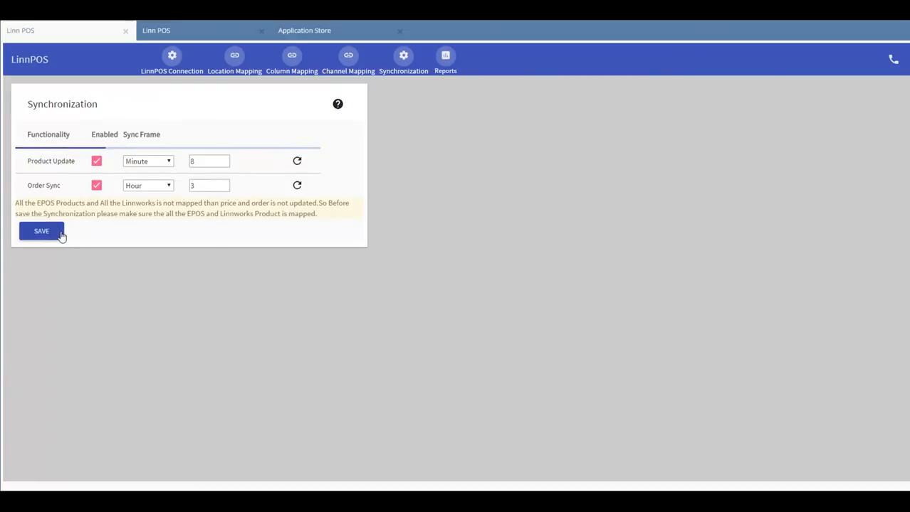
left_click(42, 230)
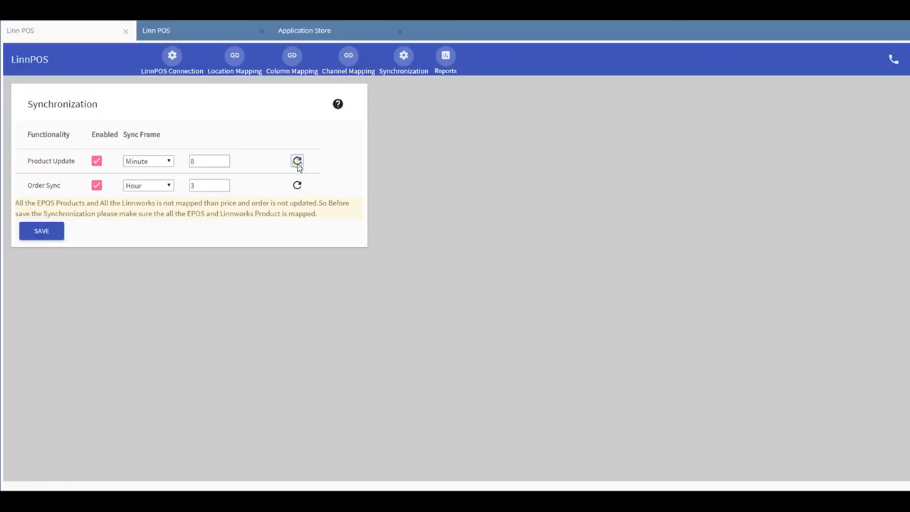
- Request resets for the Product Update and Order Sync schedules
left_click(297, 160)
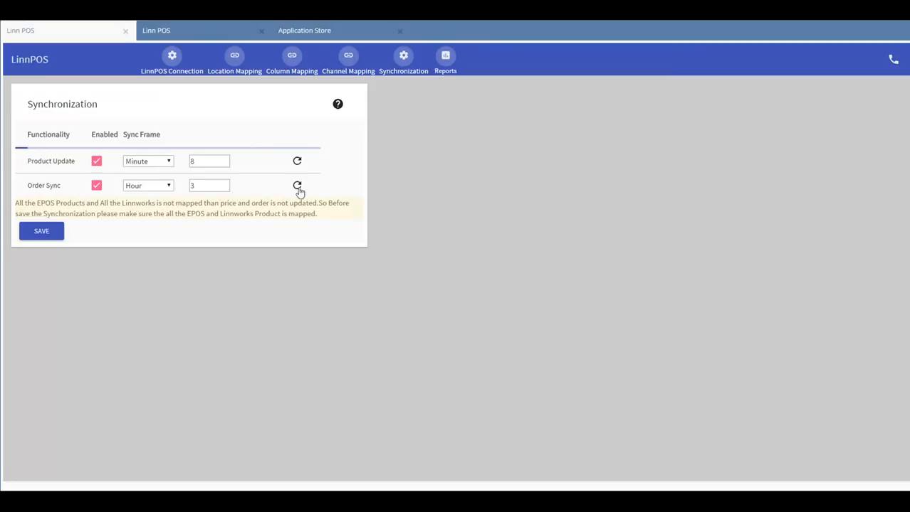
left_click(445, 59)
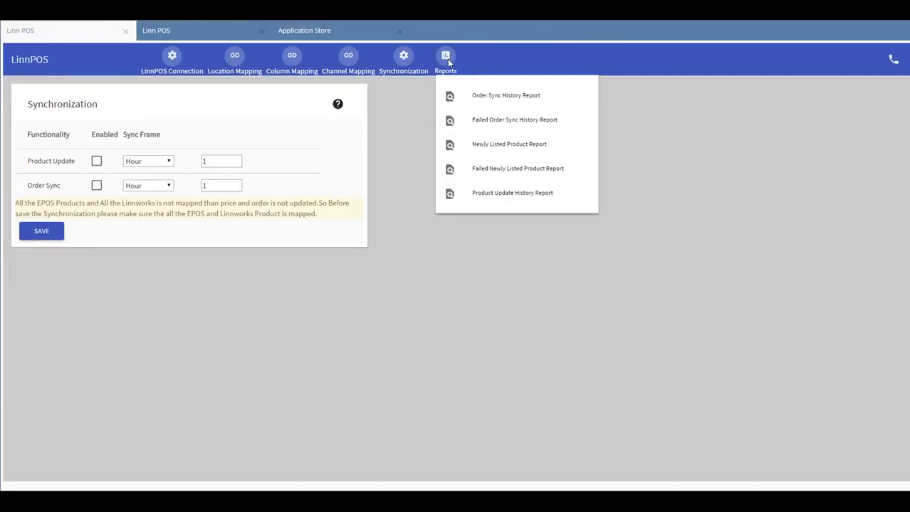
mouse_move(509, 144)
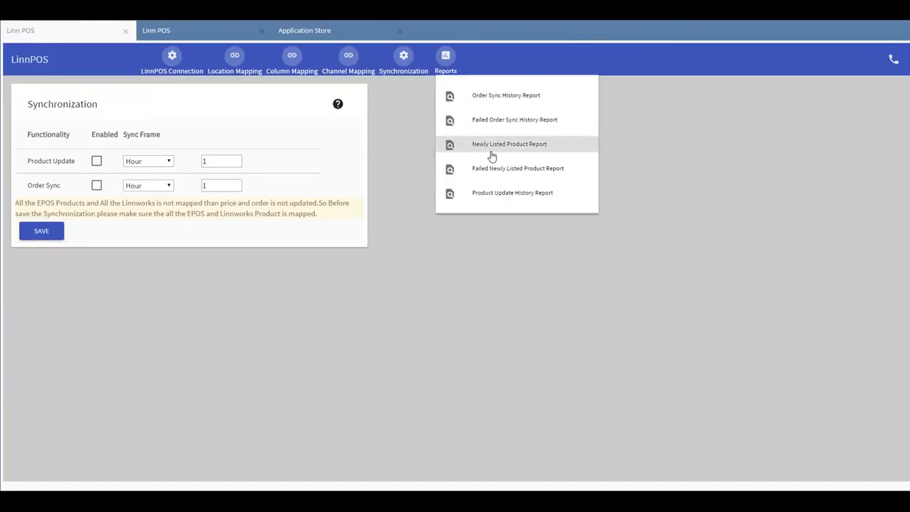
mouse_move(507, 181)
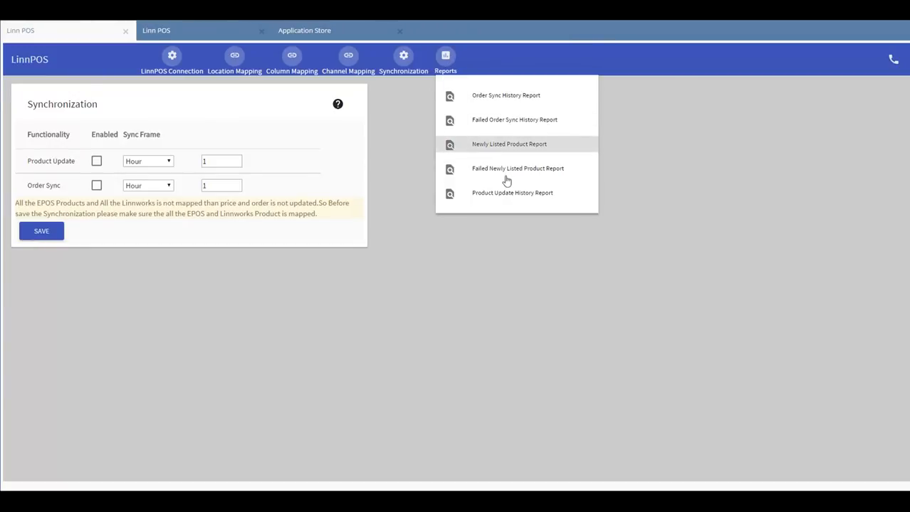
mouse_move(507, 169)
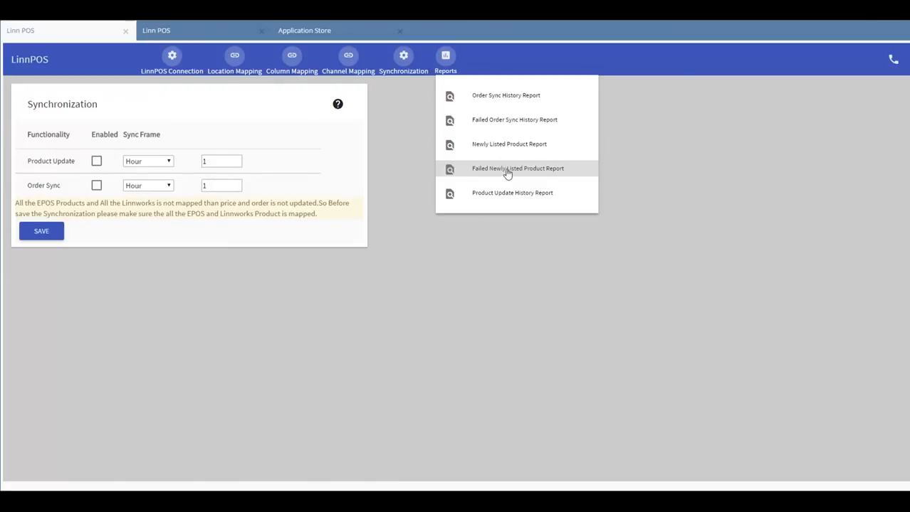
mouse_move(505, 173)
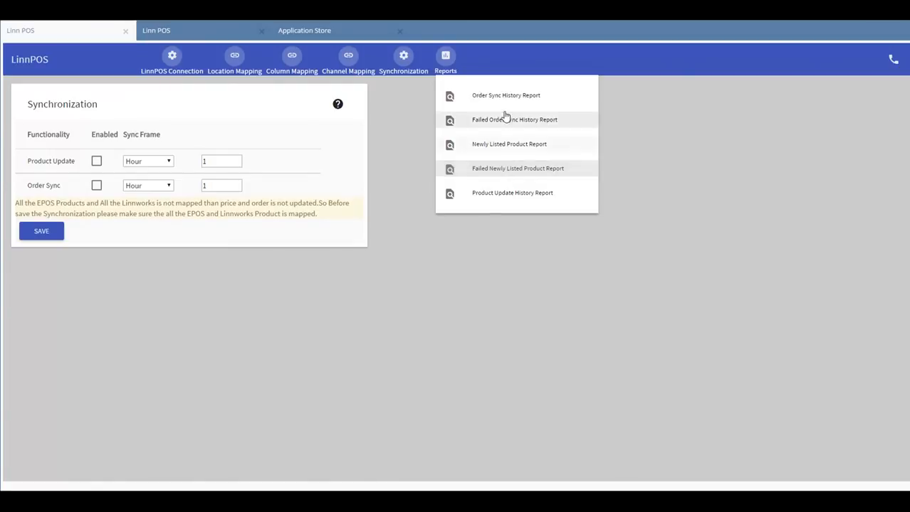
mouse_move(505, 96)
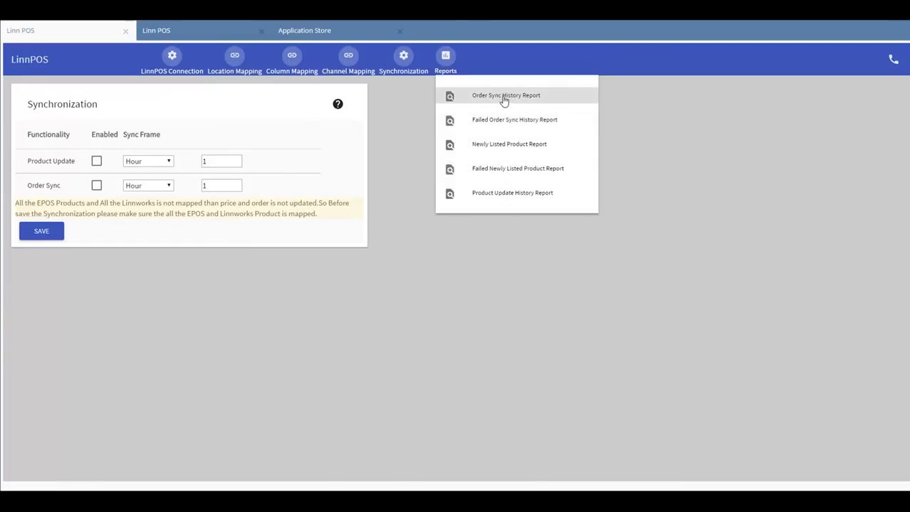
mouse_move(514, 121)
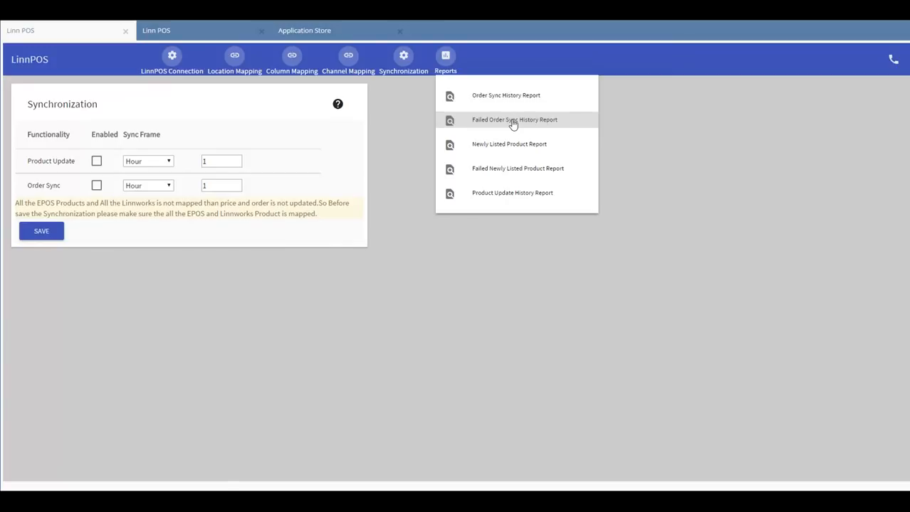
mouse_move(523, 193)
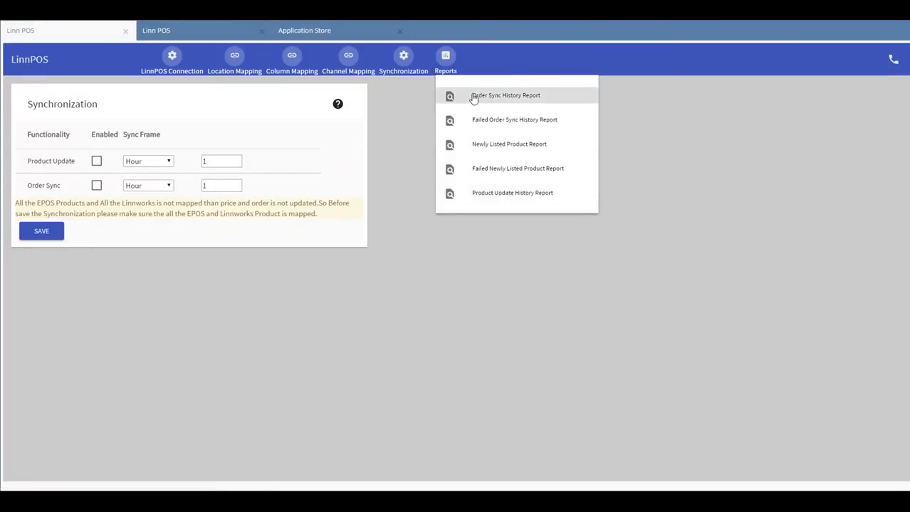
- Filter the Order Sync History Report by Order Type --All-- and Order ID 1234
left_click(504, 95)
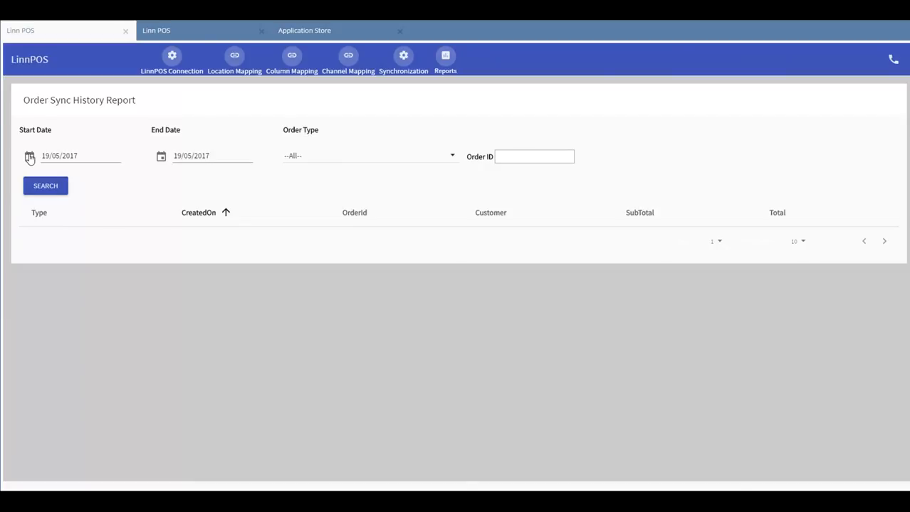
mouse_move(20, 144)
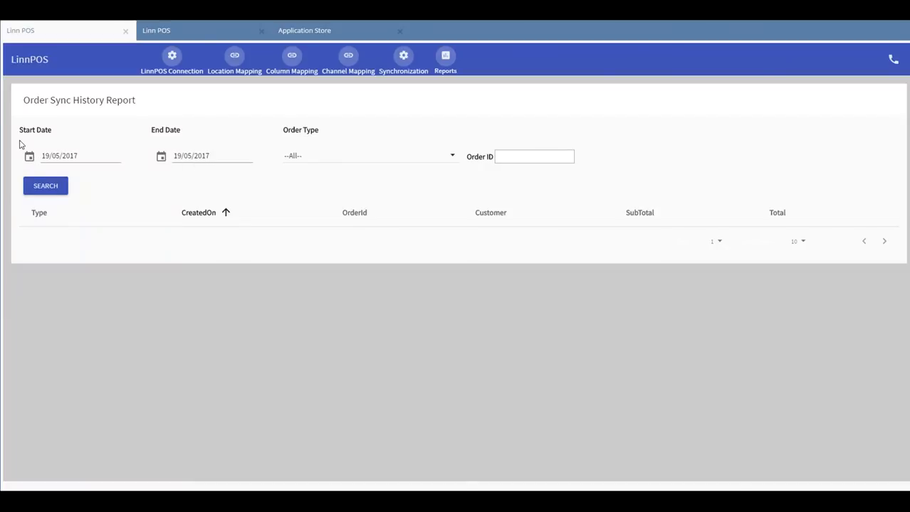
mouse_move(319, 156)
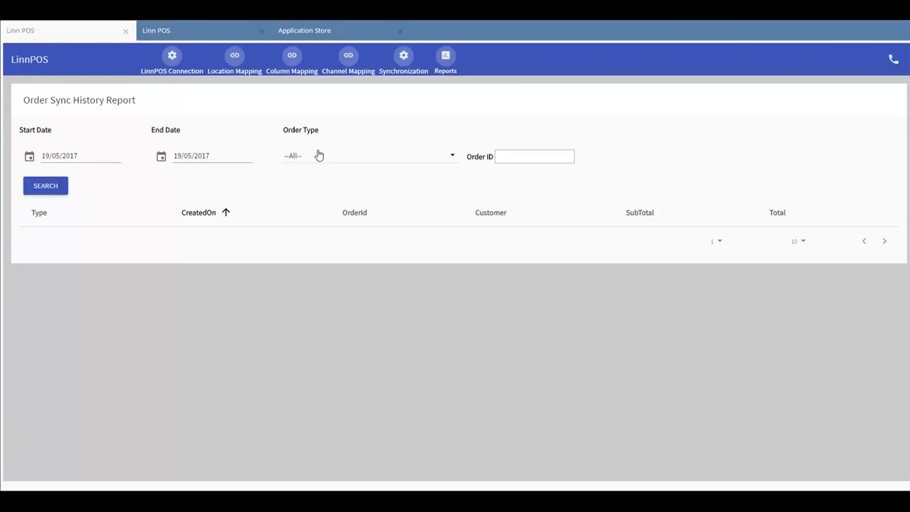
mouse_move(319, 157)
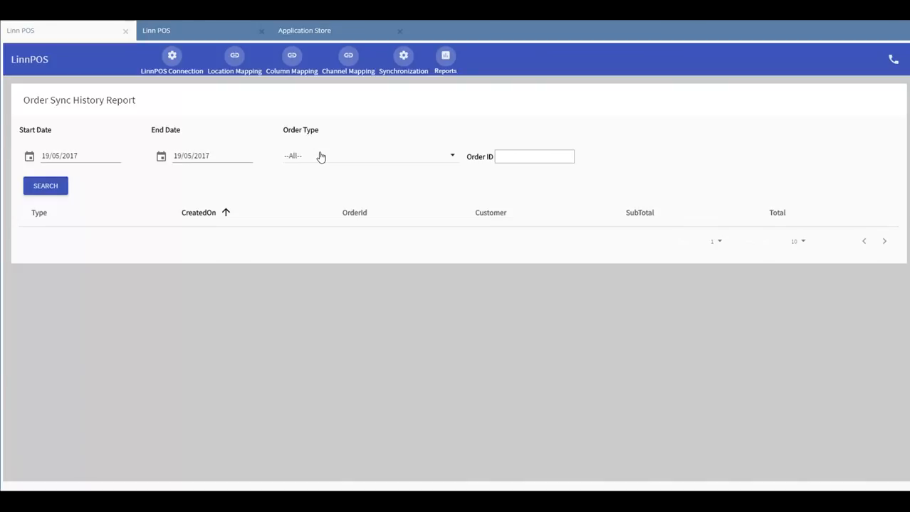
left_click(366, 156)
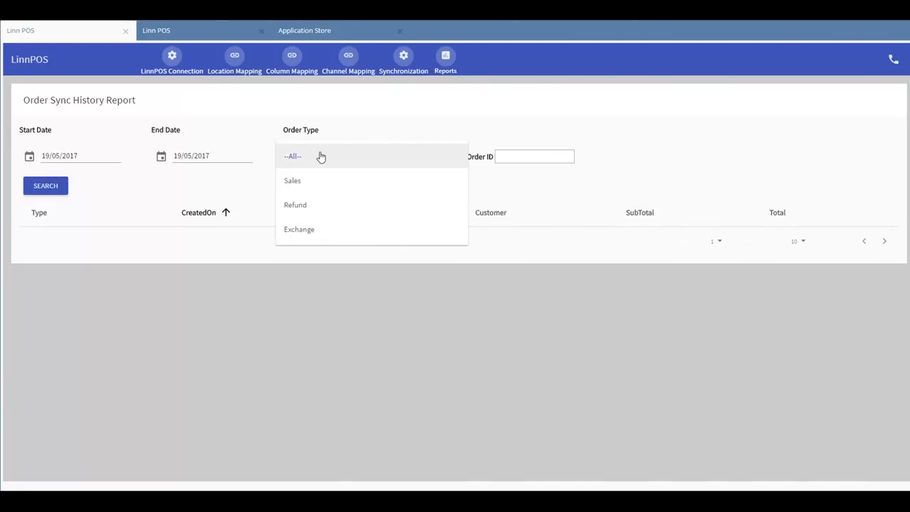
mouse_move(323, 192)
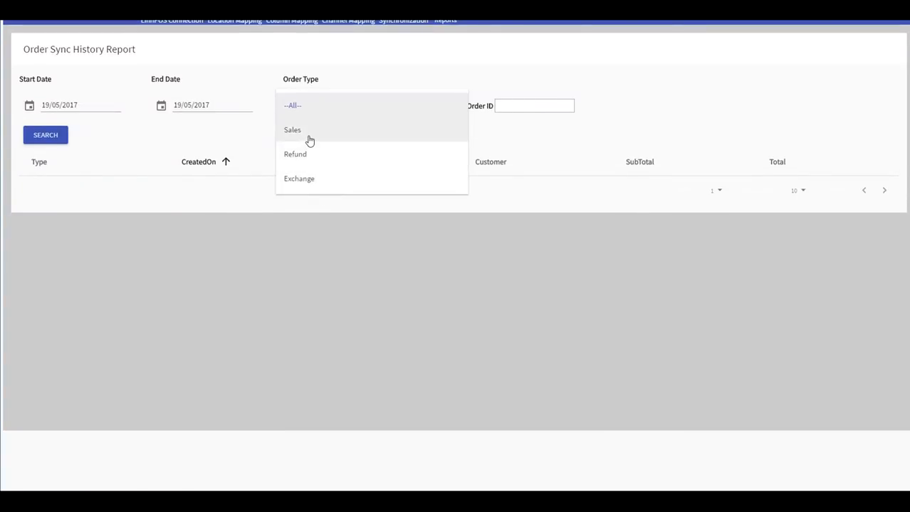
mouse_move(330, 184)
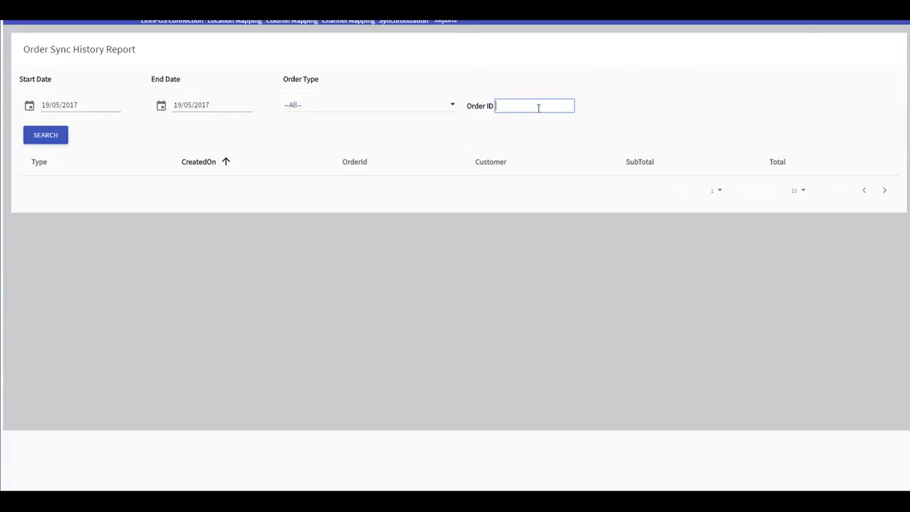
type("1")
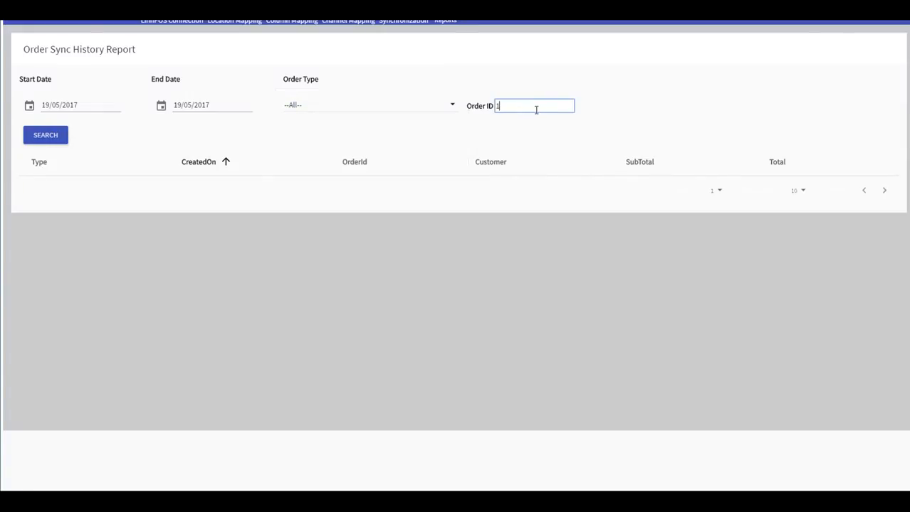
type("234")
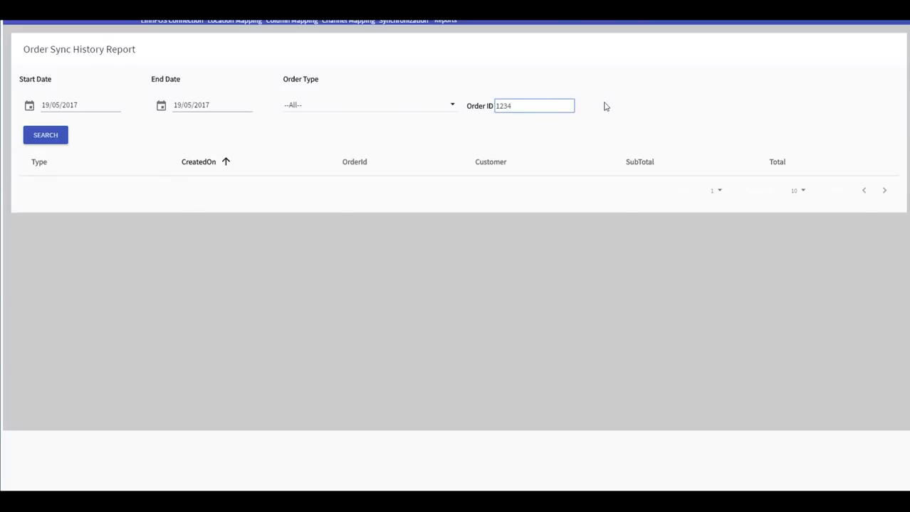
left_click(445, 61)
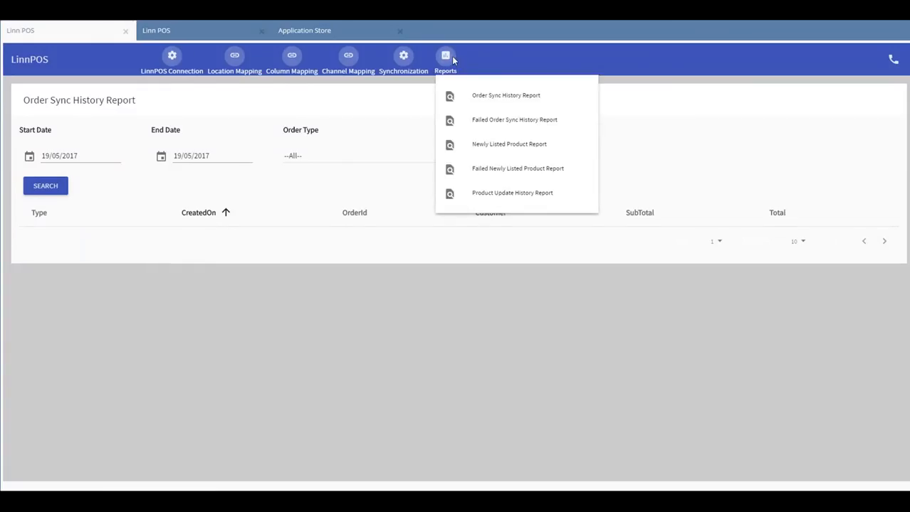
- View the empty Failed Order Sync History Report with its Message column
left_click(514, 119)
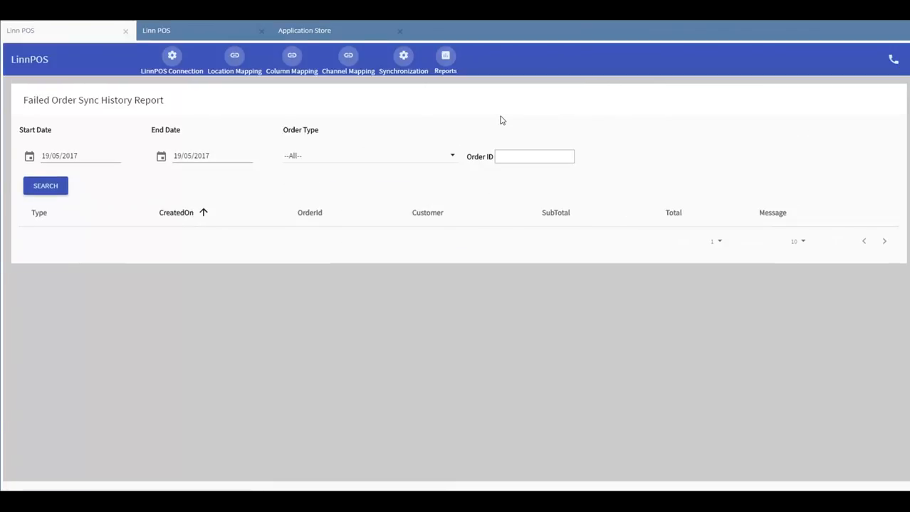
mouse_move(500, 119)
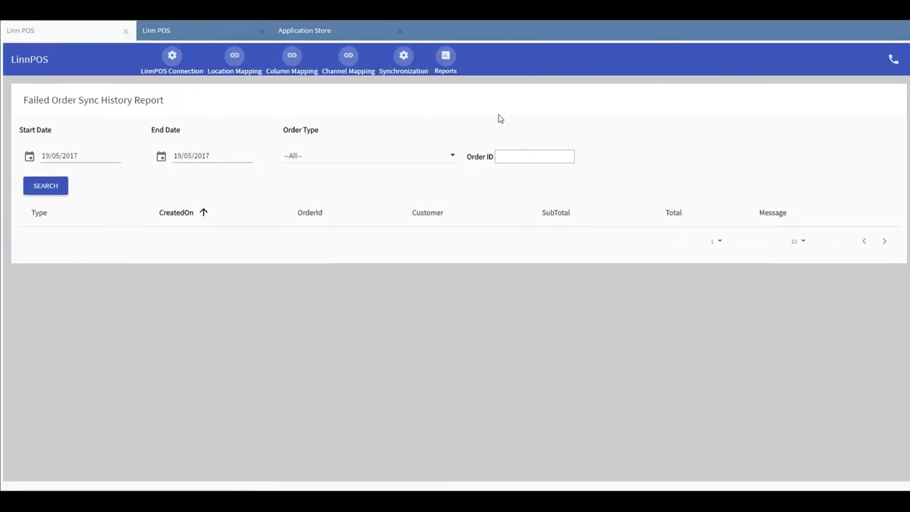
mouse_move(445, 61)
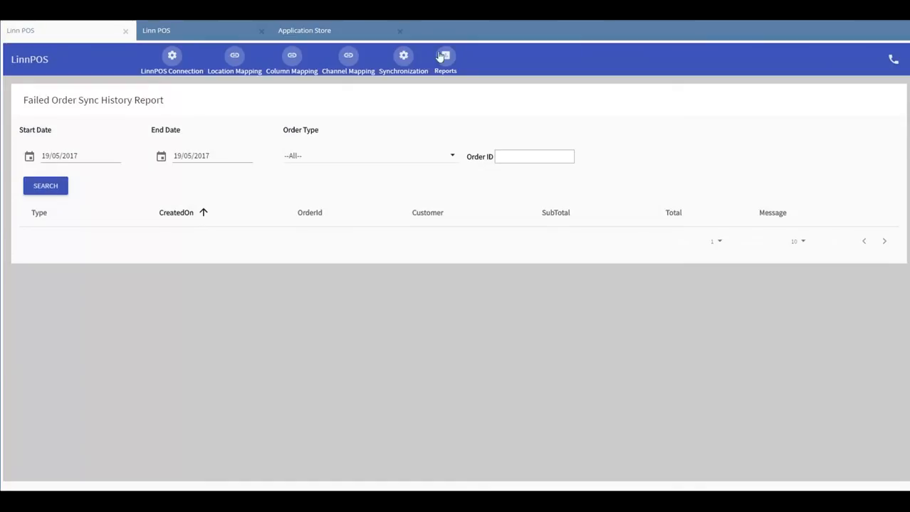
left_click(445, 59)
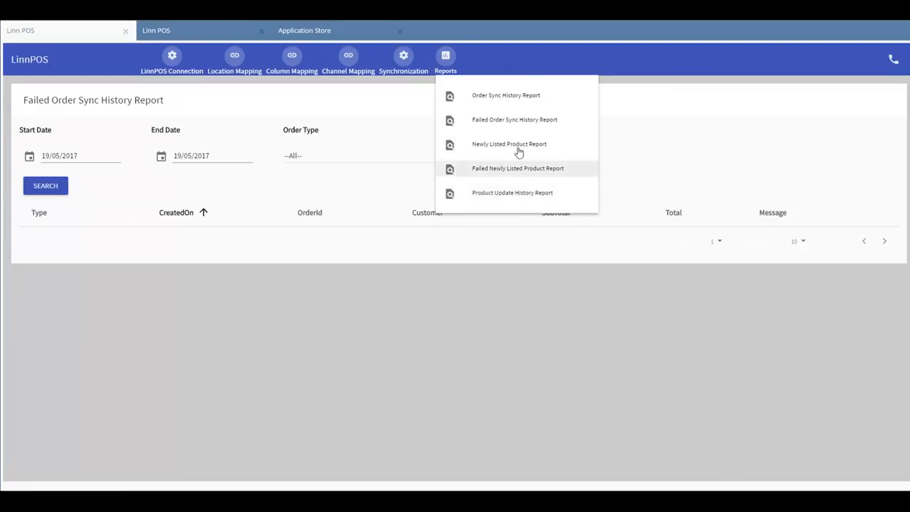
- View the Newly Listed Product Report, then switch to the Failed Newly Listed Product Report
left_click(509, 144)
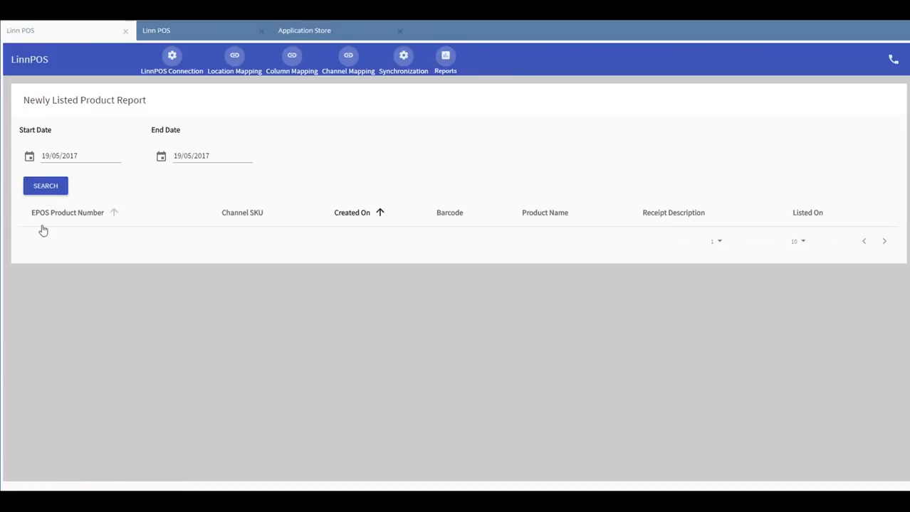
mouse_move(177, 393)
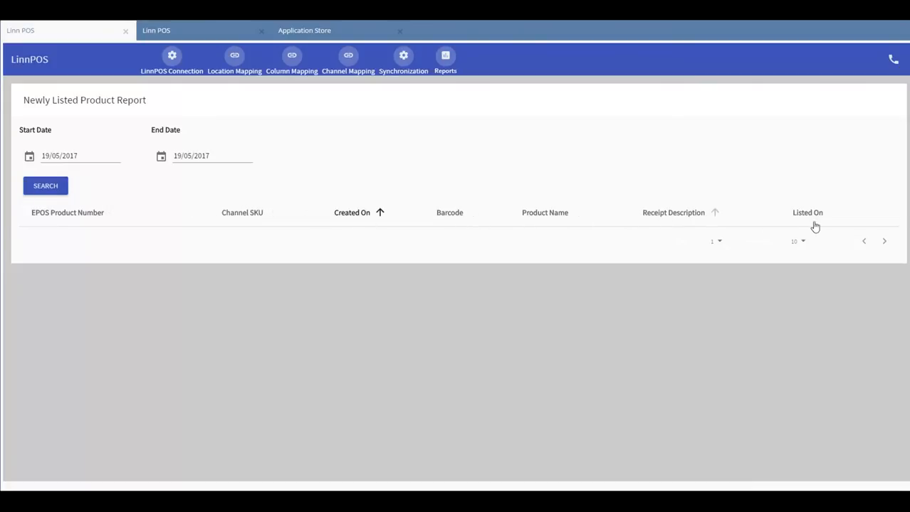
left_click(445, 61)
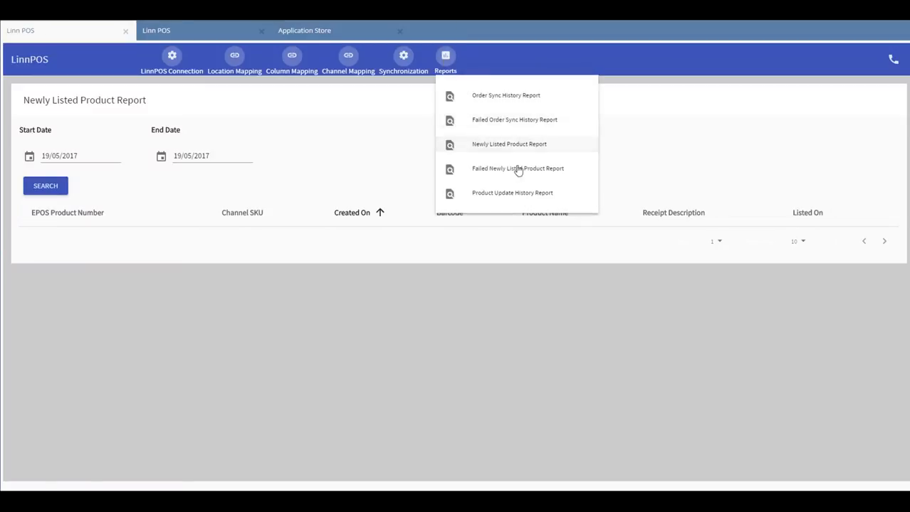
left_click(517, 168)
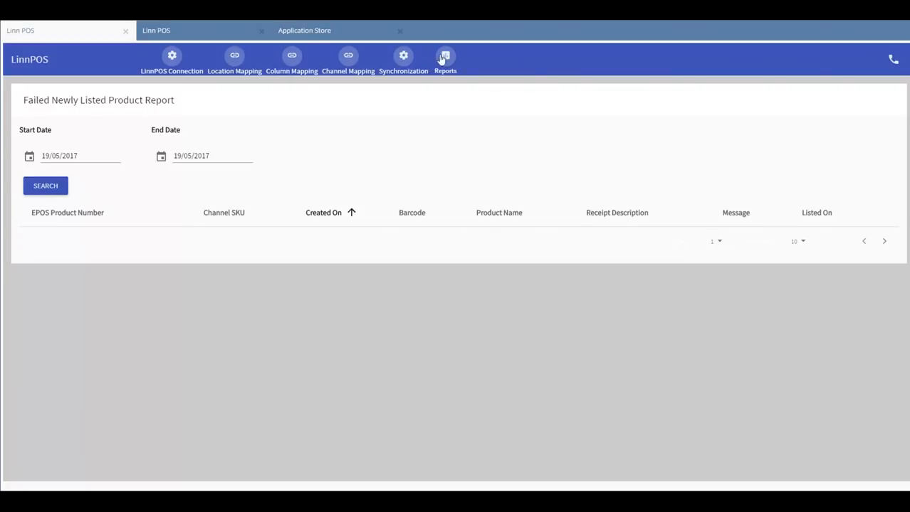
left_click(445, 60)
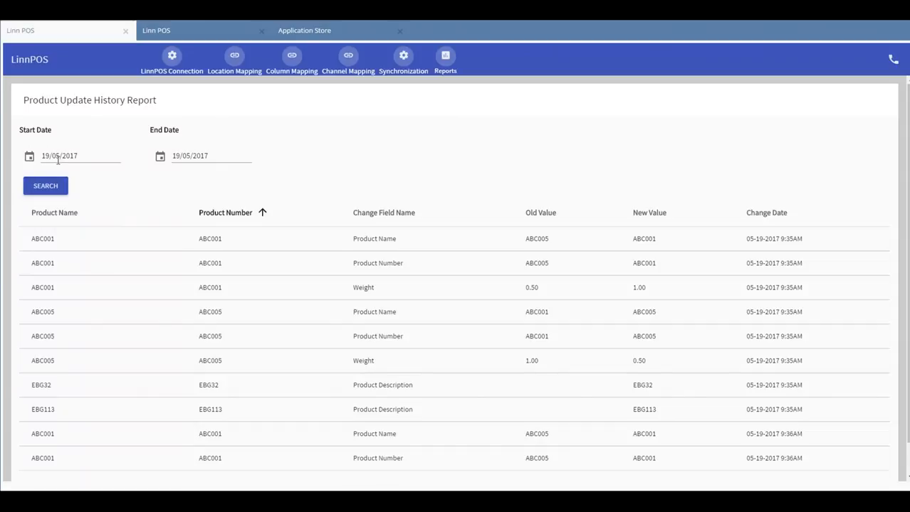
mouse_move(156, 173)
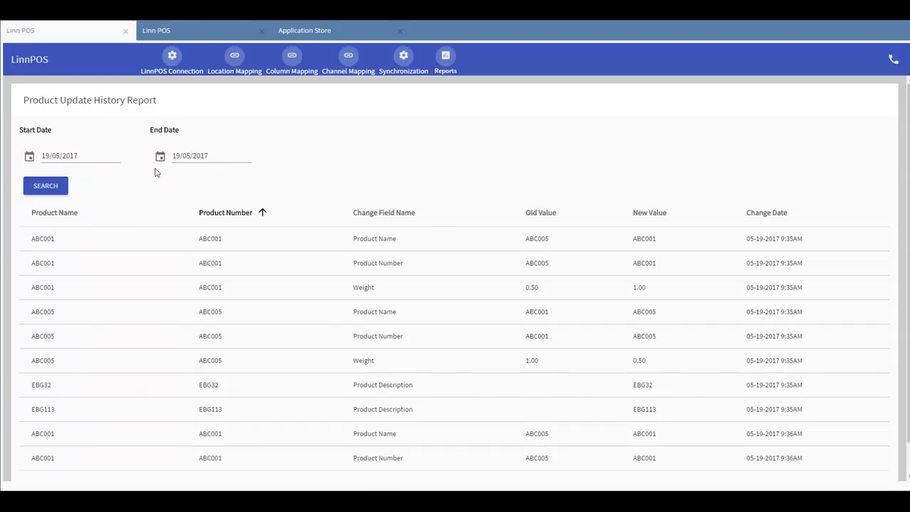
mouse_move(87, 186)
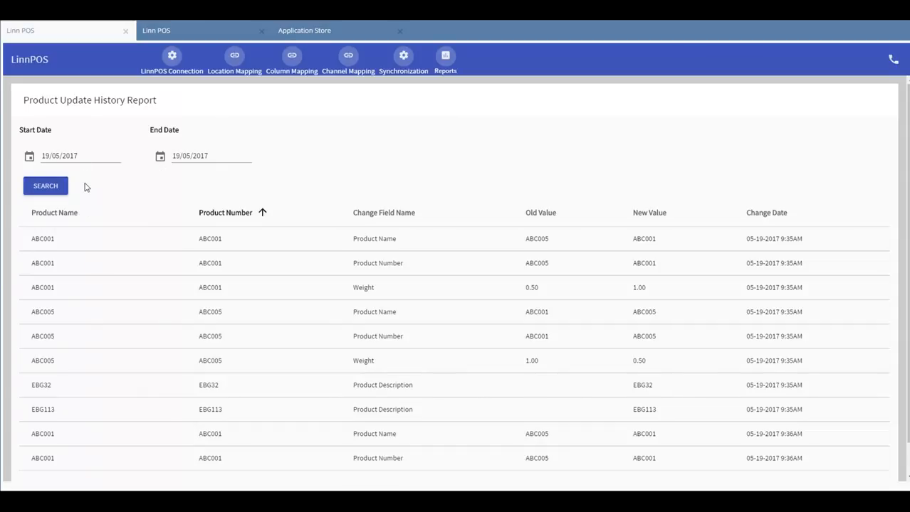
- Scroll the Product Update History results and go to page two's ABC001 and ABC005 changes
scroll("down", 3)
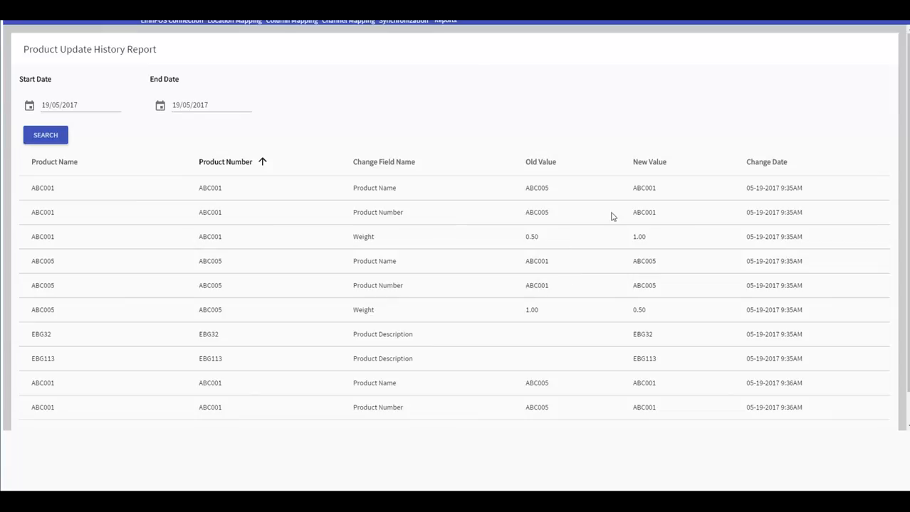
mouse_move(734, 196)
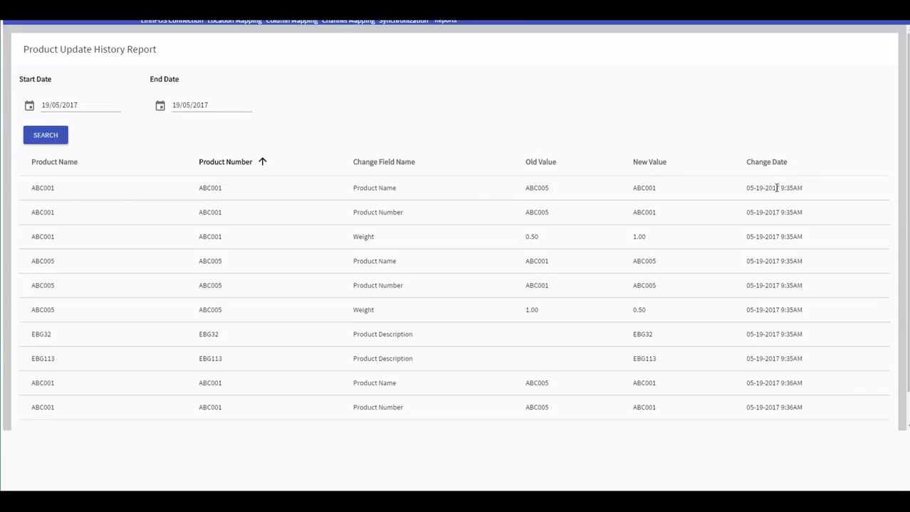
mouse_move(290, 168)
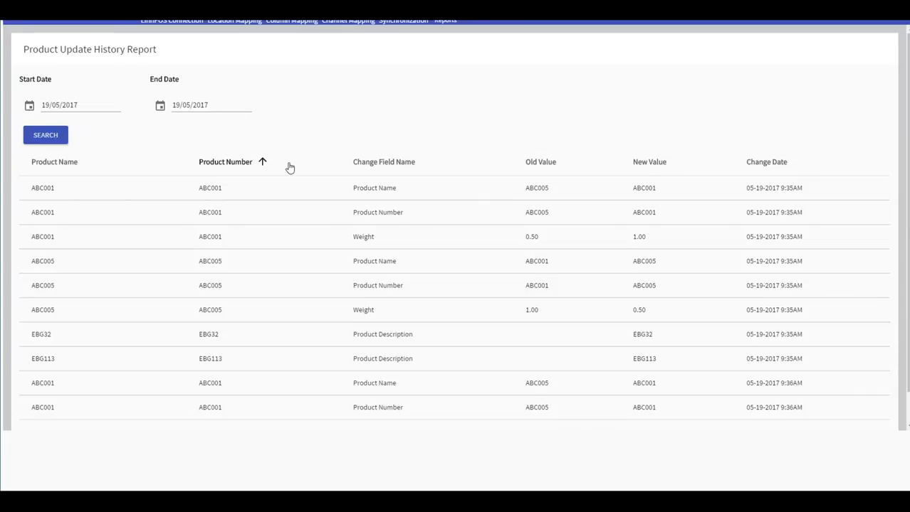
scroll("down", 3)
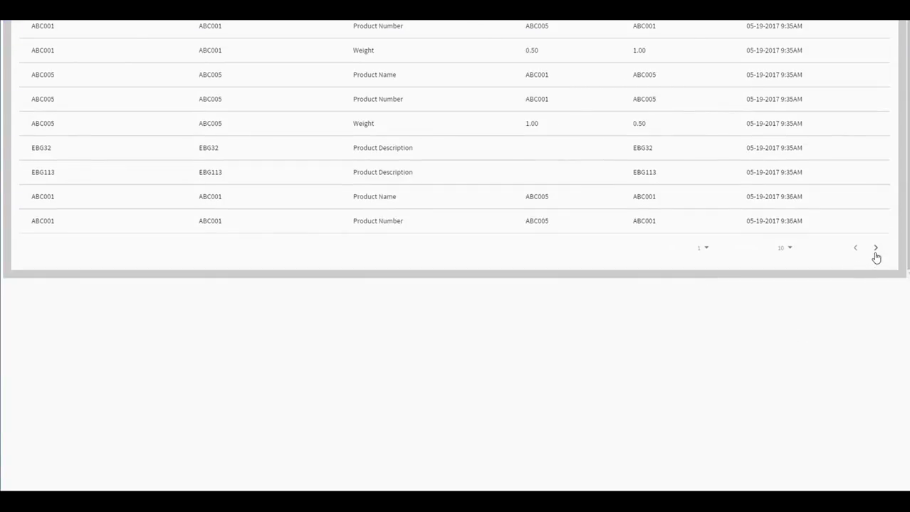
left_click(876, 248)
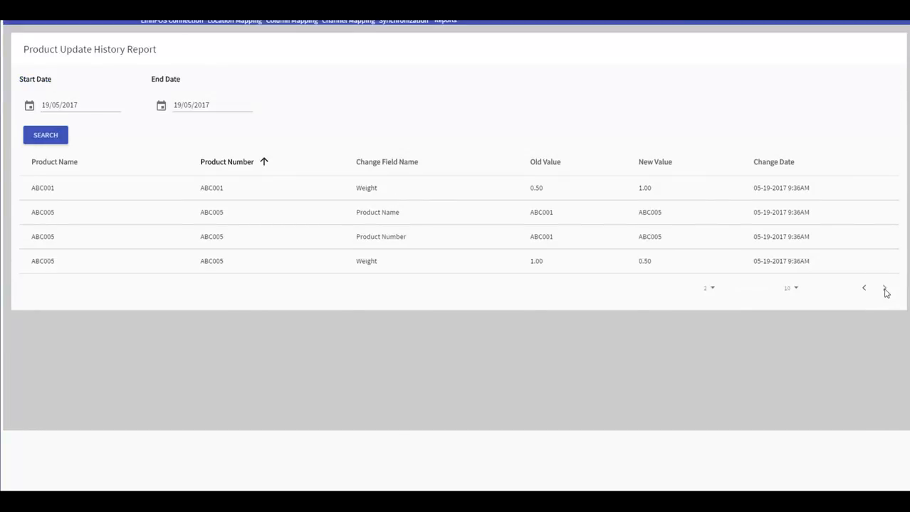
mouse_move(866, 292)
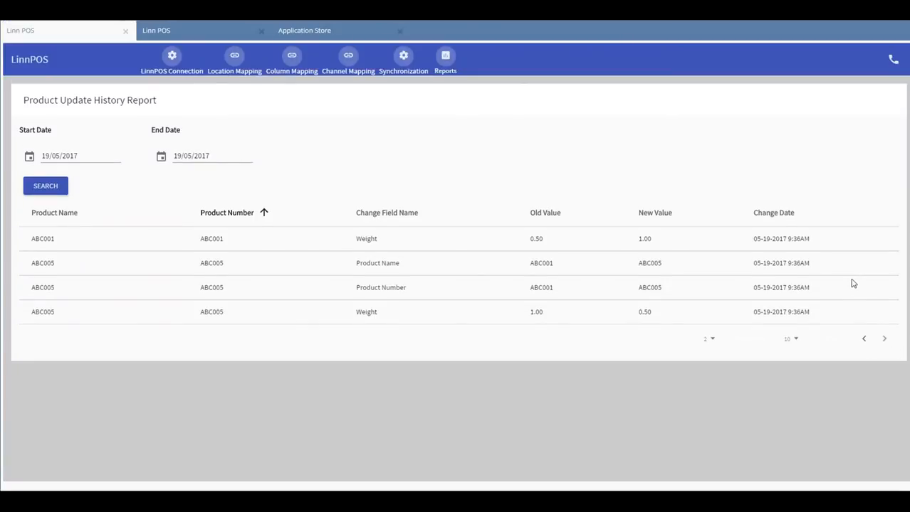
mouse_move(801, 70)
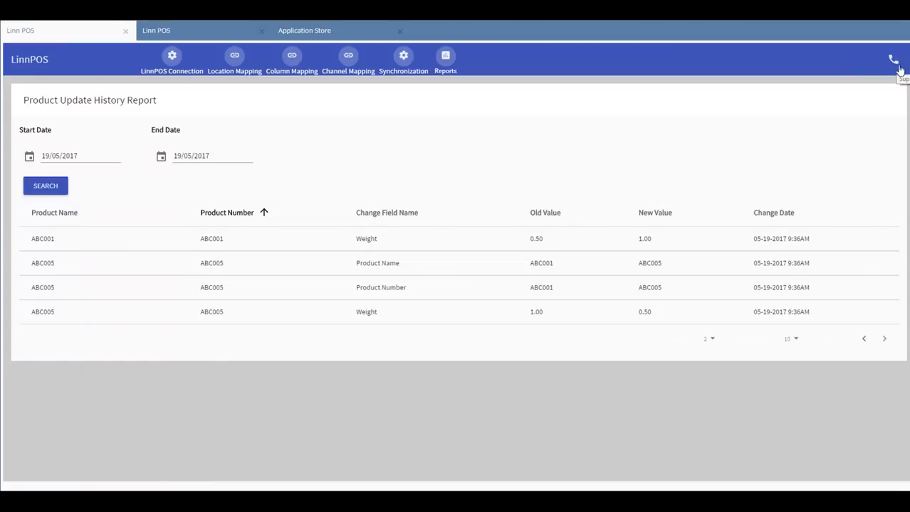
- Show the support panel with email, phone, website and user-manual link
left_click(893, 60)
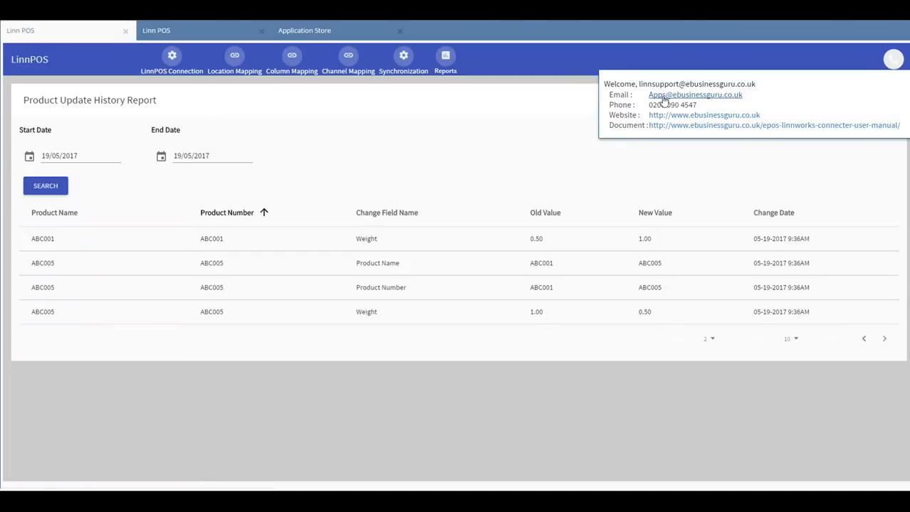
mouse_move(649, 107)
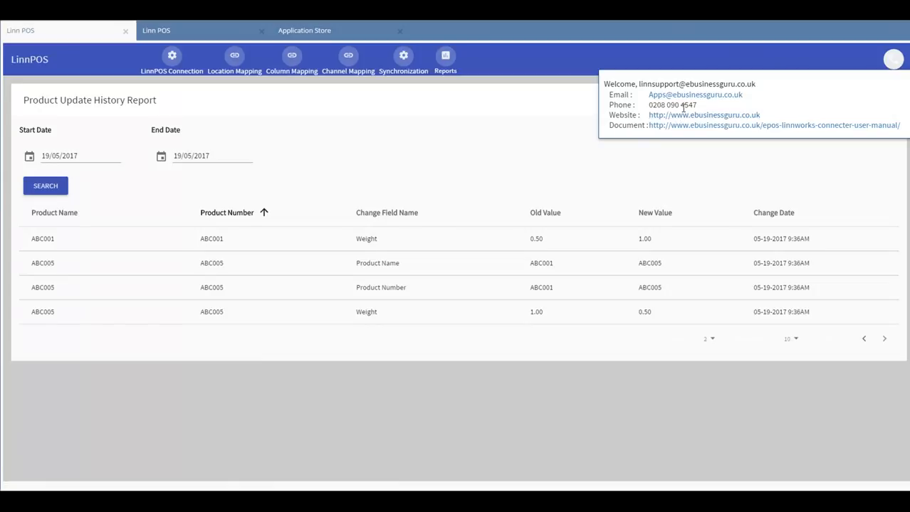
mouse_move(495, 107)
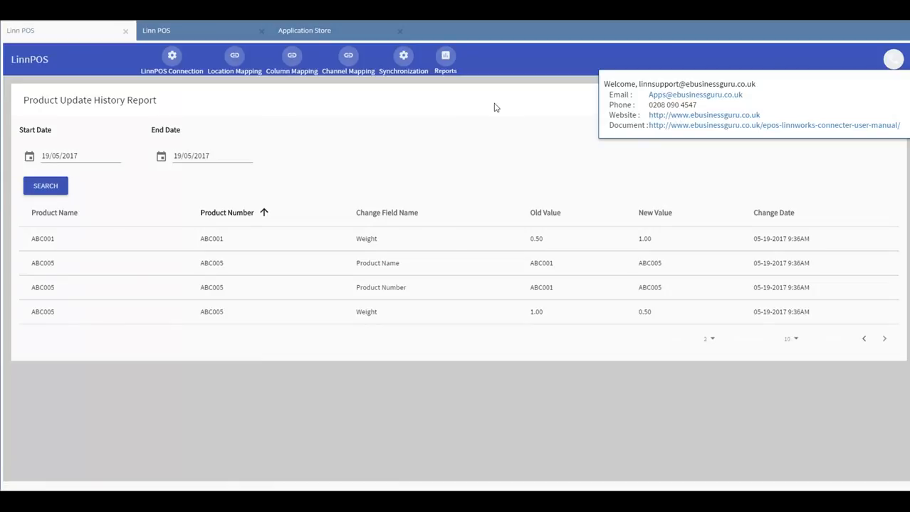